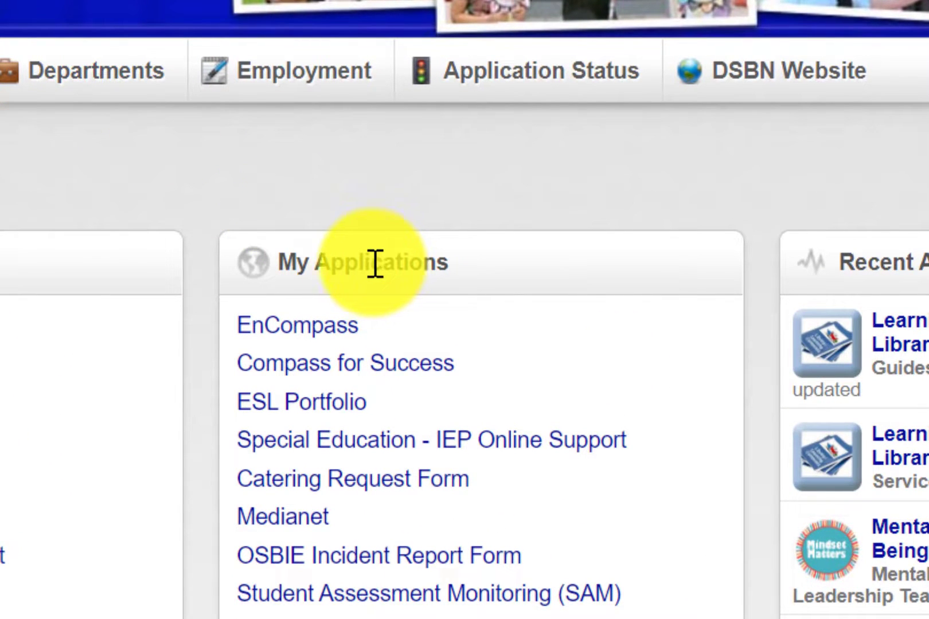
mouse_move(388, 593)
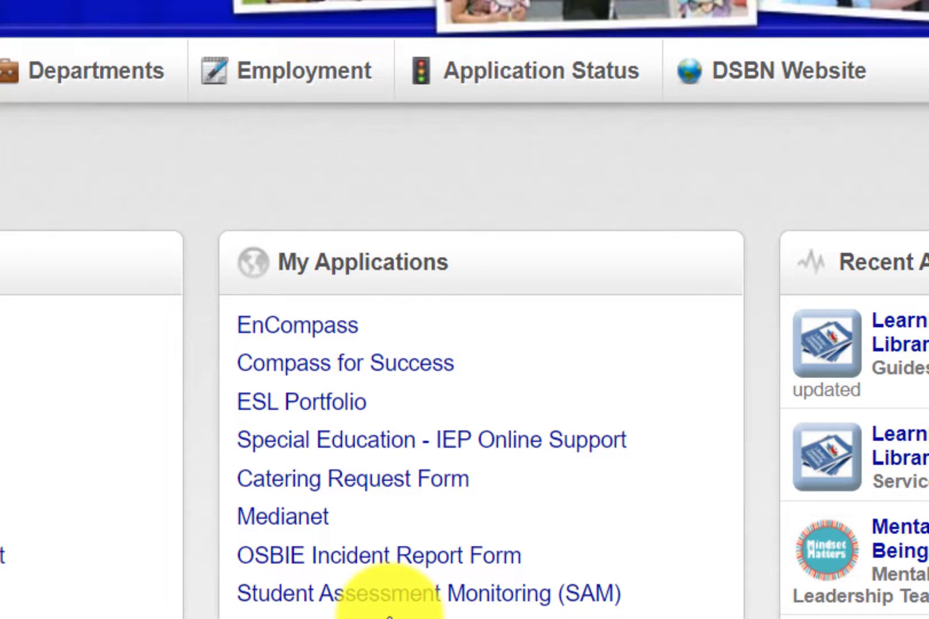
Step: Launch AchievED from the DSBN Portal's My Applications list
click(374, 11)
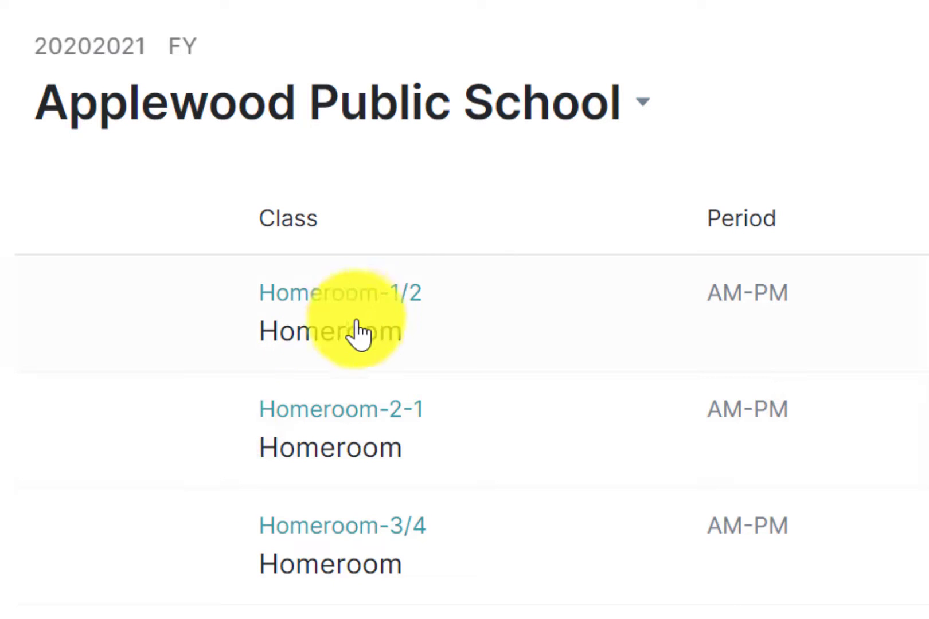
mouse_move(418, 509)
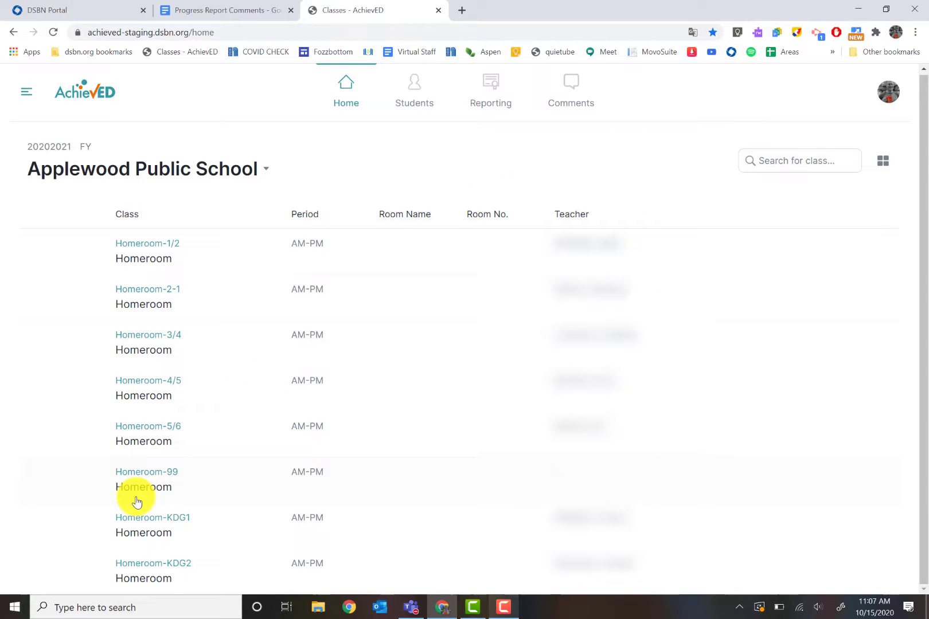
mouse_move(135, 380)
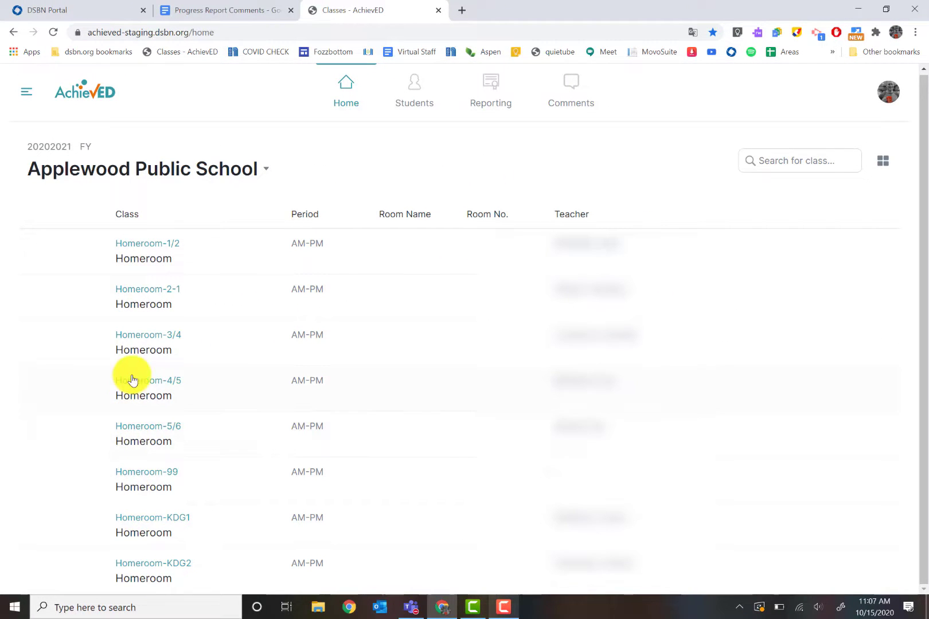
mouse_move(147, 346)
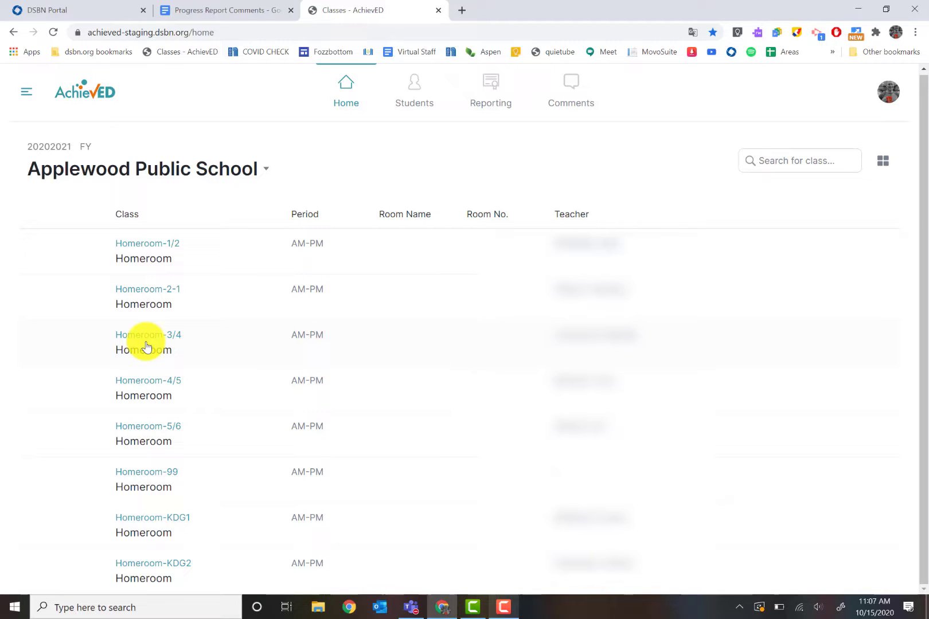
mouse_move(278, 176)
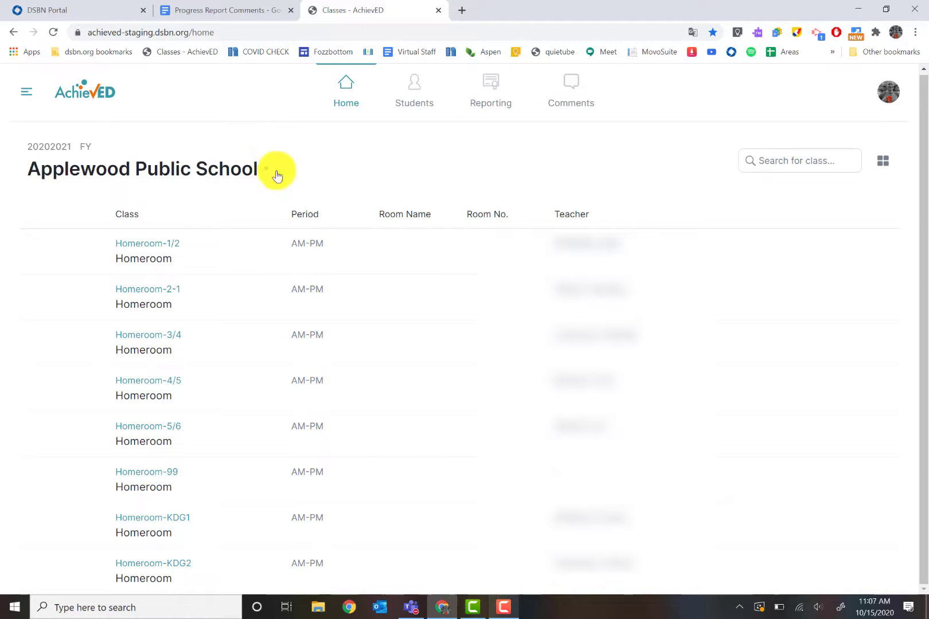
Step: Switch the school from Applewood Public School to A.K. Wigg PS and browse its class list
click(265, 169)
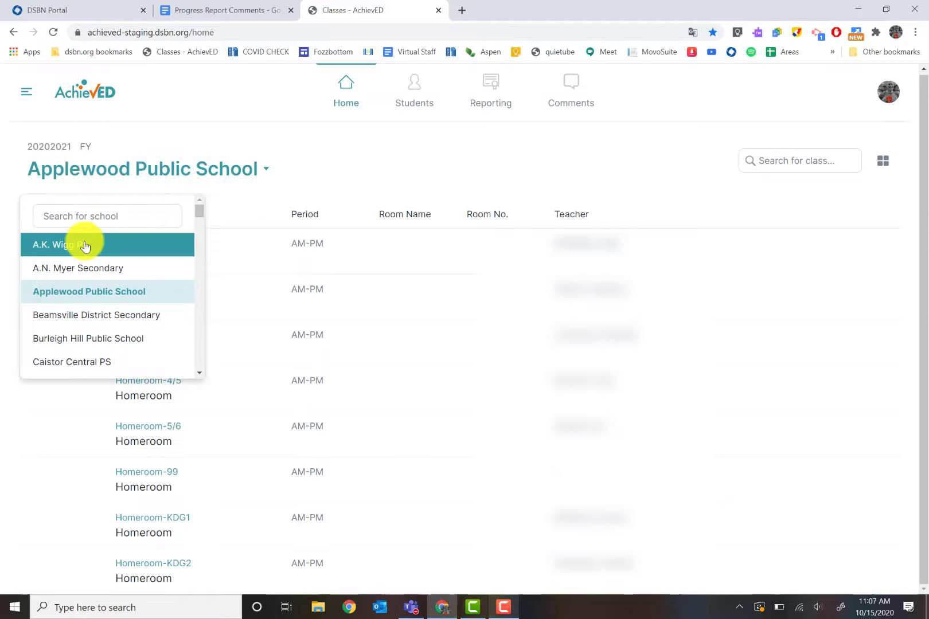
click(66, 244)
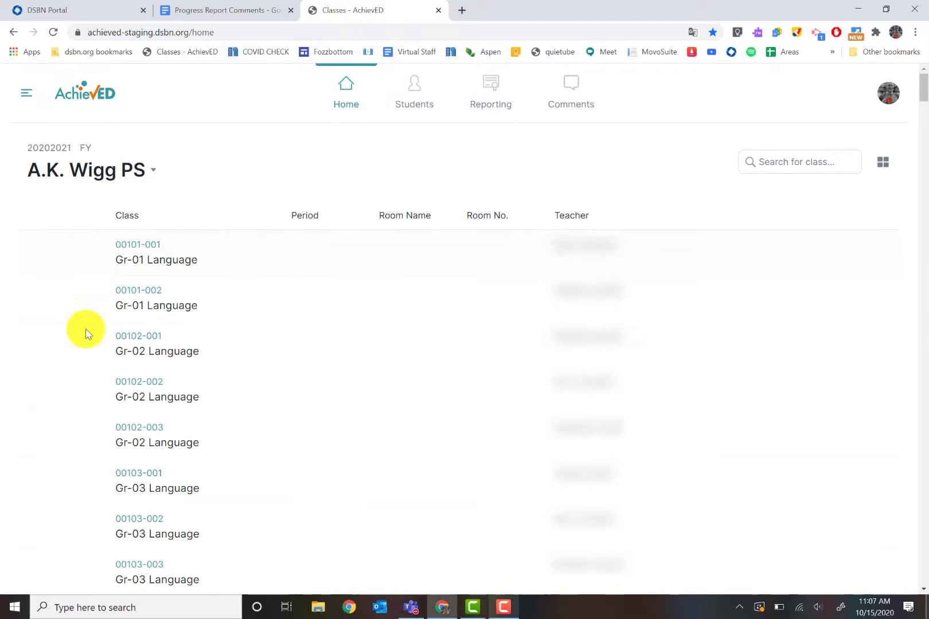
mouse_move(66, 367)
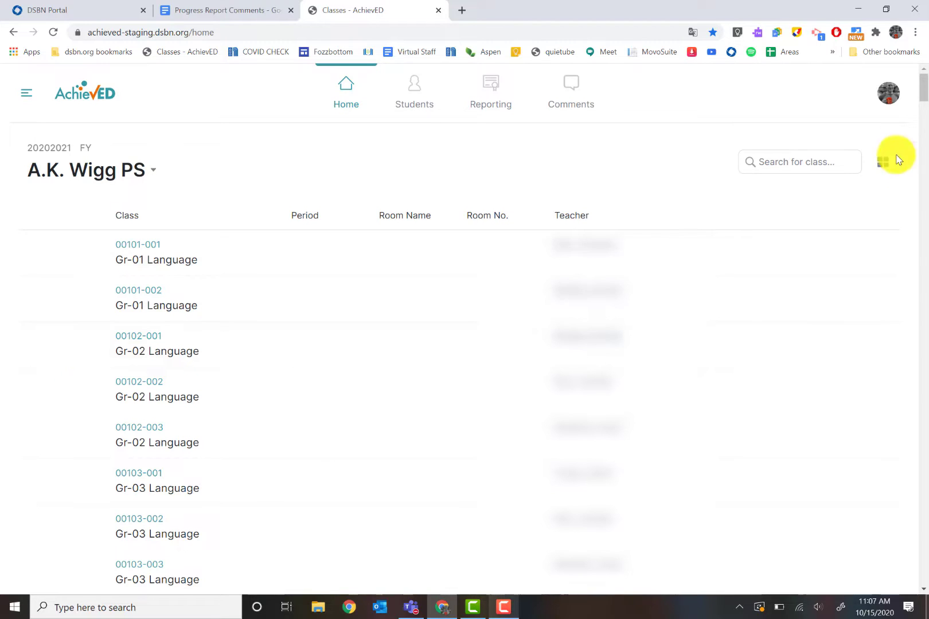
mouse_move(924, 92)
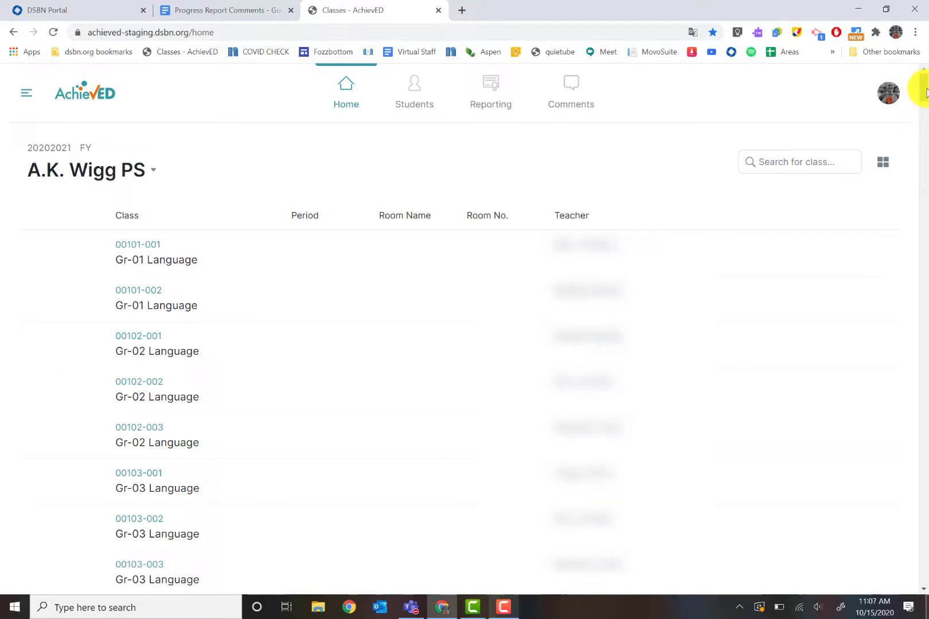
scroll(down, 3)
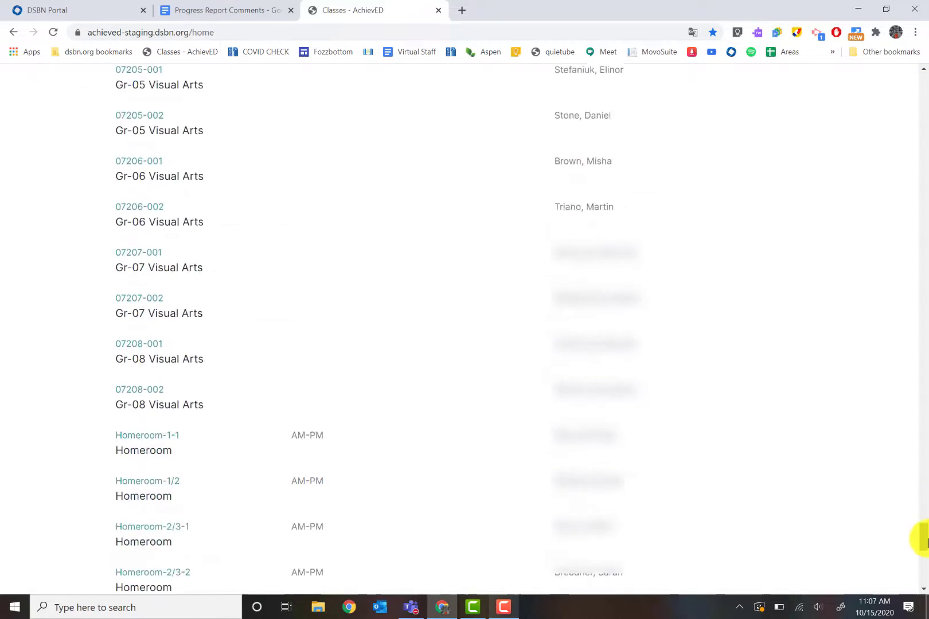
Step: Open the Homeroom-1-1 class and show its students as a photo grid
click(146, 434)
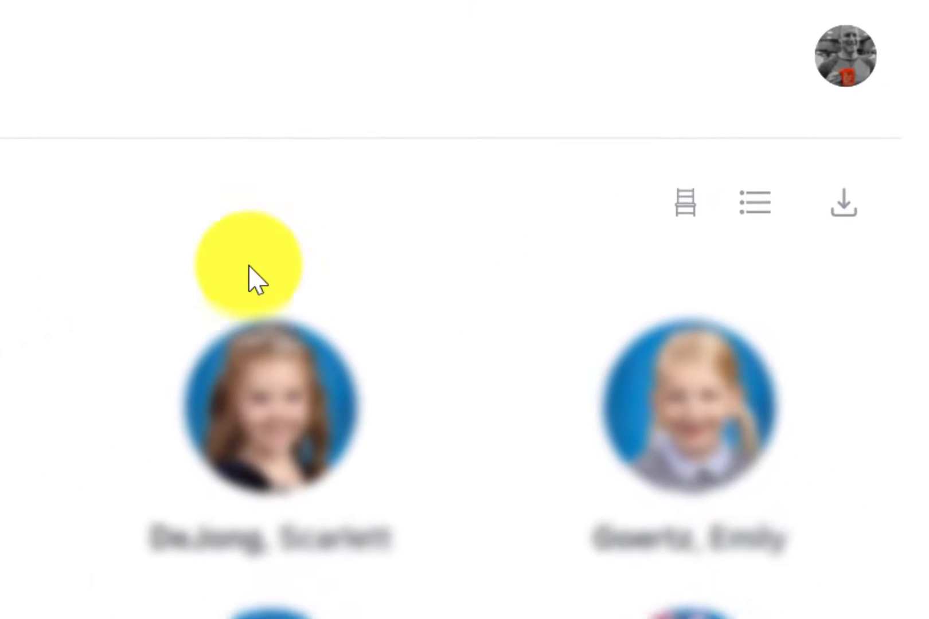
mouse_move(753, 203)
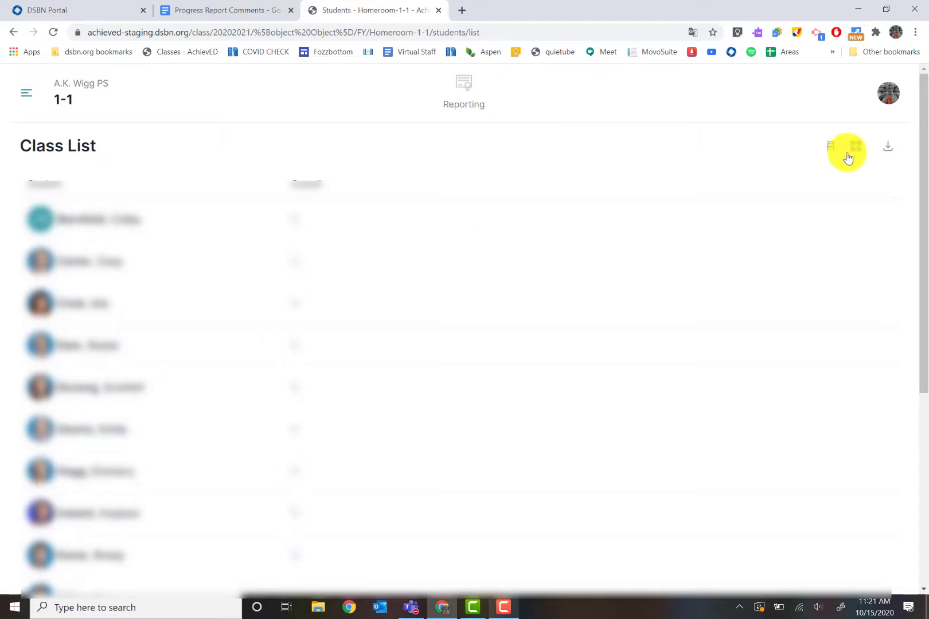
click(857, 146)
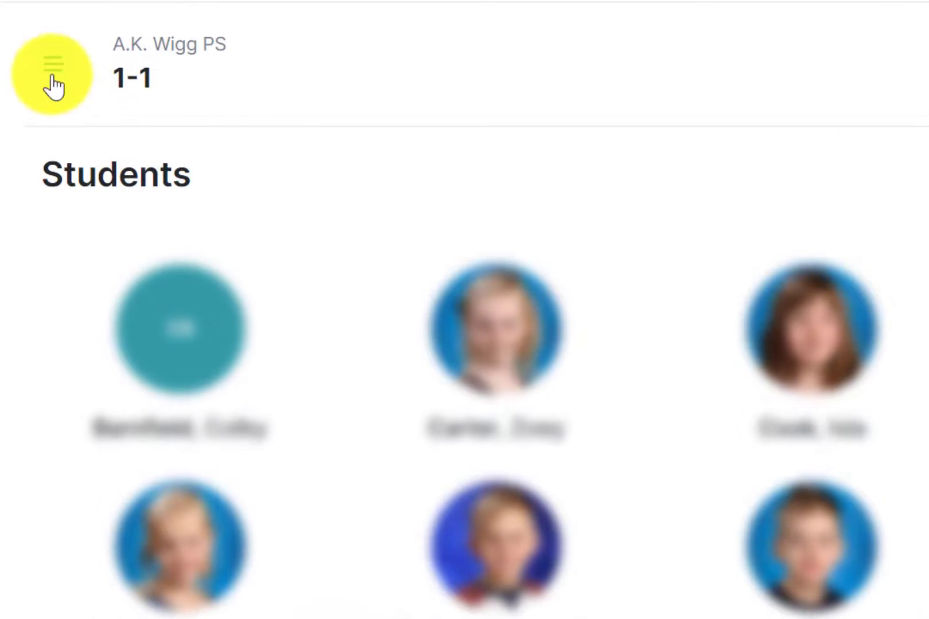
click(52, 66)
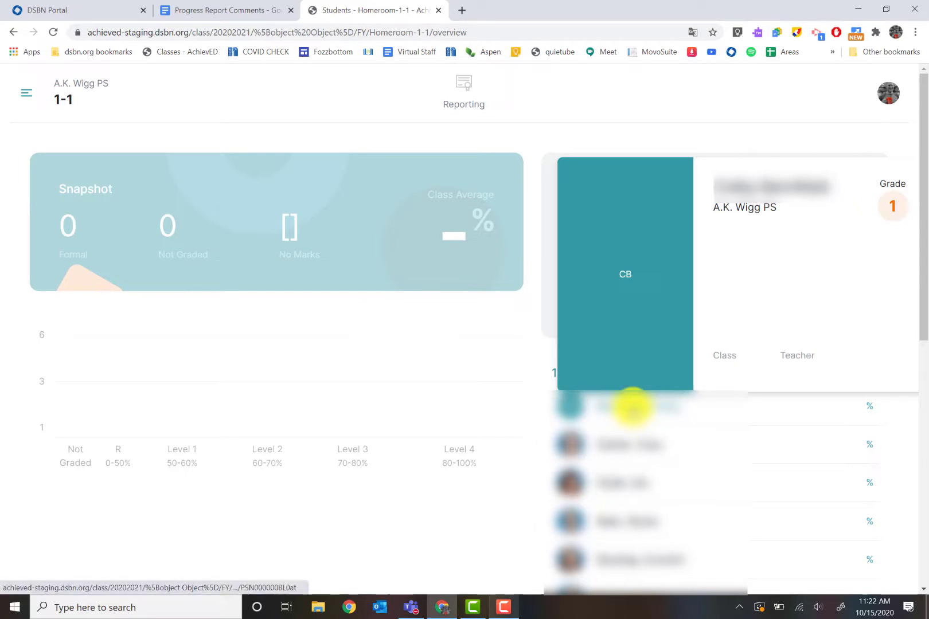
Step: View the first student's overview, then return to the Homeroom 1-1 student grid via the Students menu option
click(624, 274)
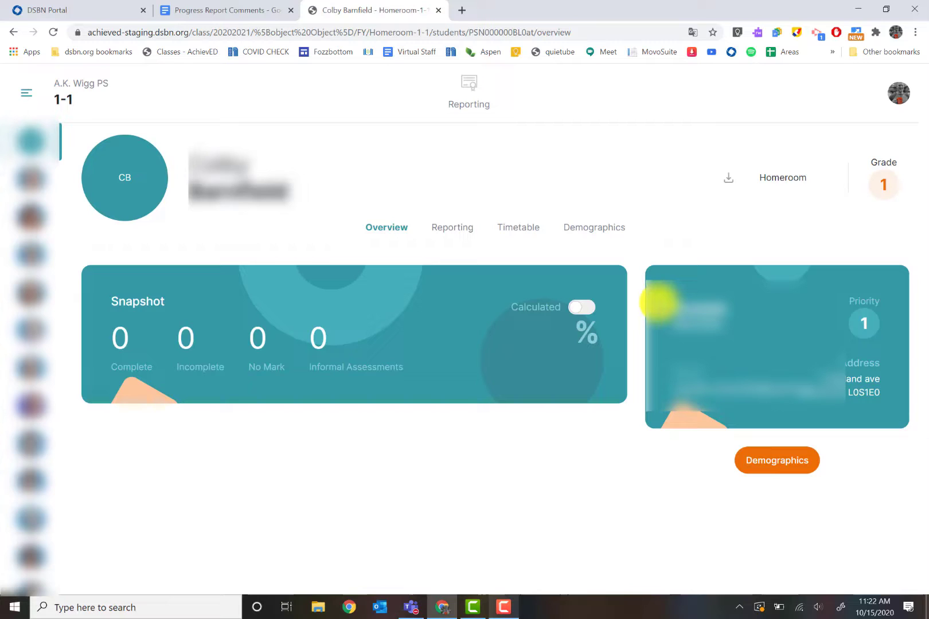
click(26, 93)
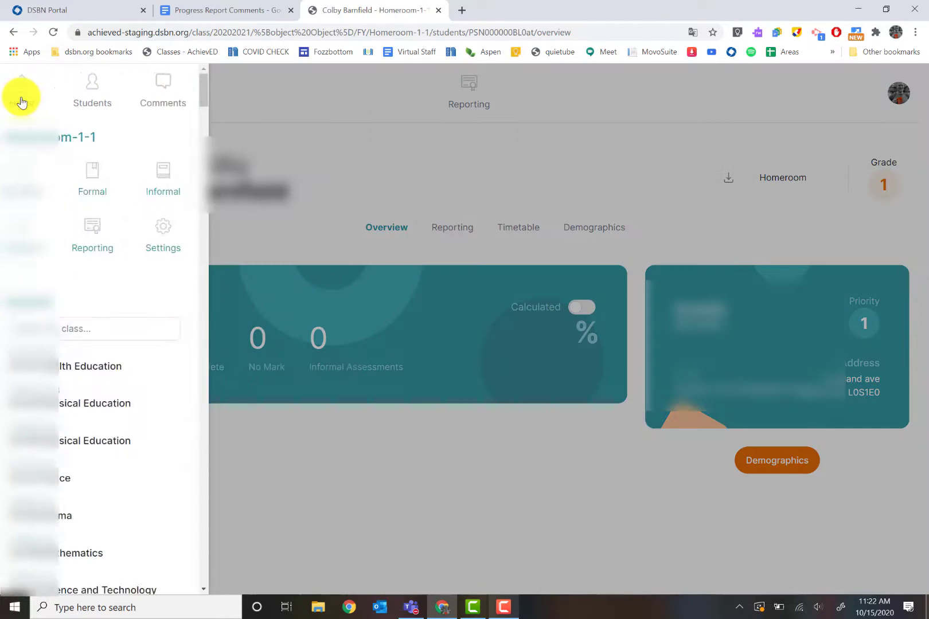
click(91, 90)
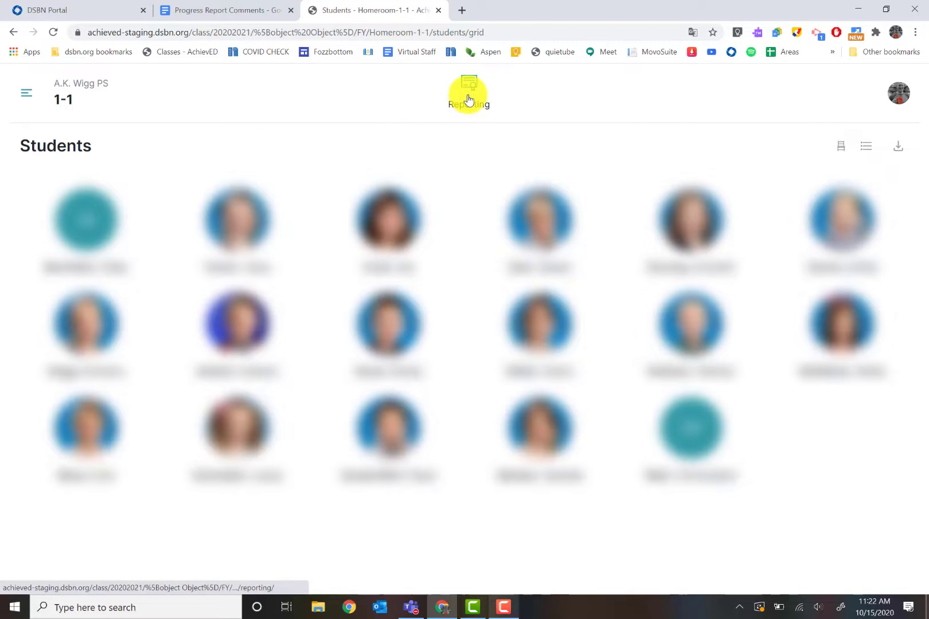
click(27, 93)
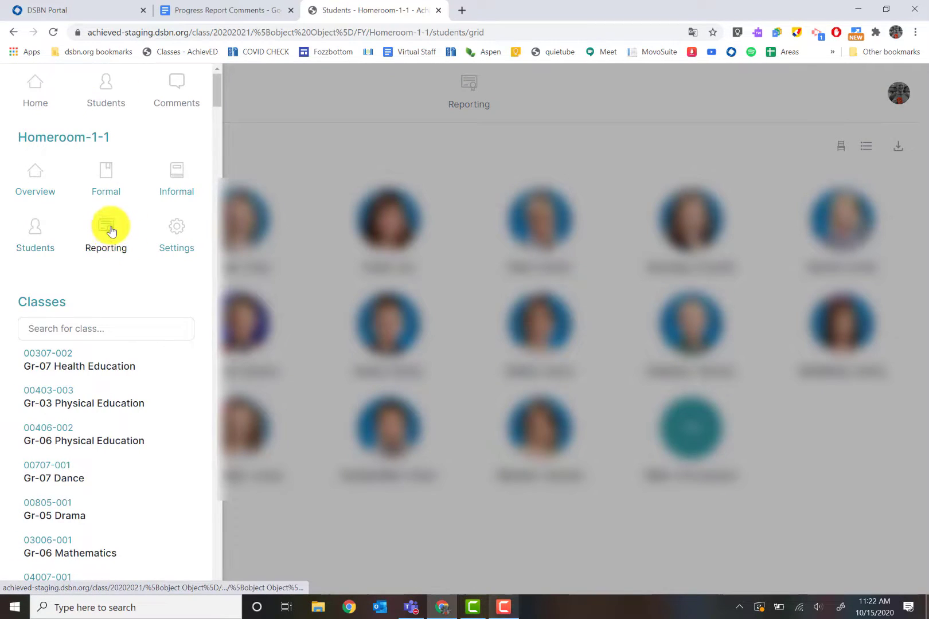
Step: Open the class's Reporting view and scroll the first student's progress report down to the subject comment boxes
click(105, 232)
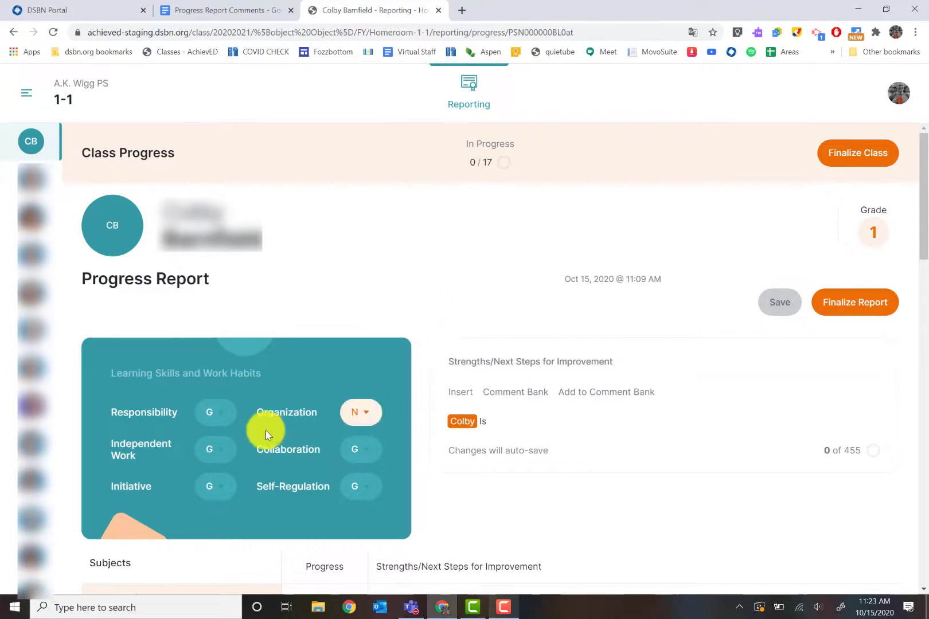
scroll(down, 3)
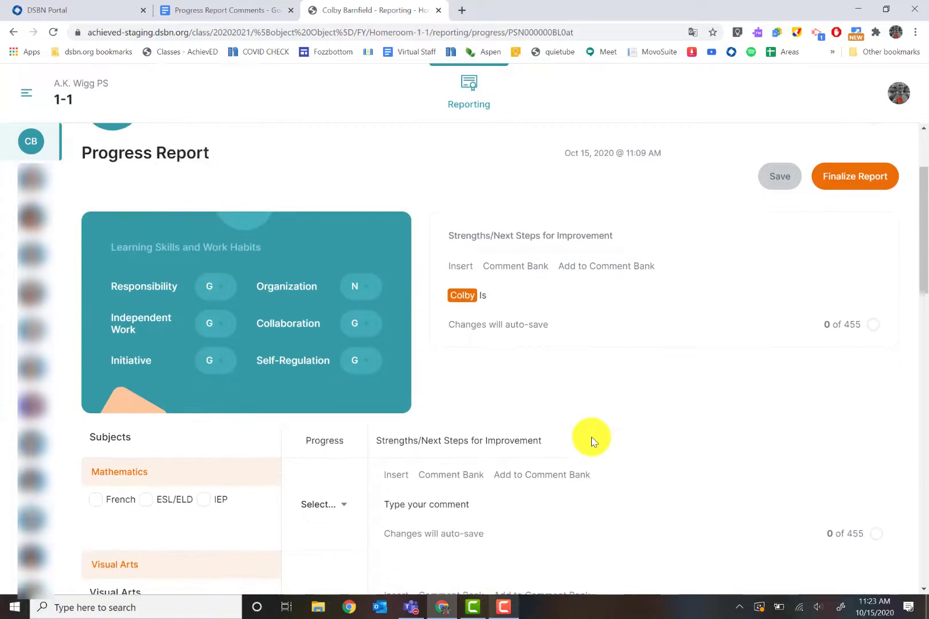
scroll(down, 3)
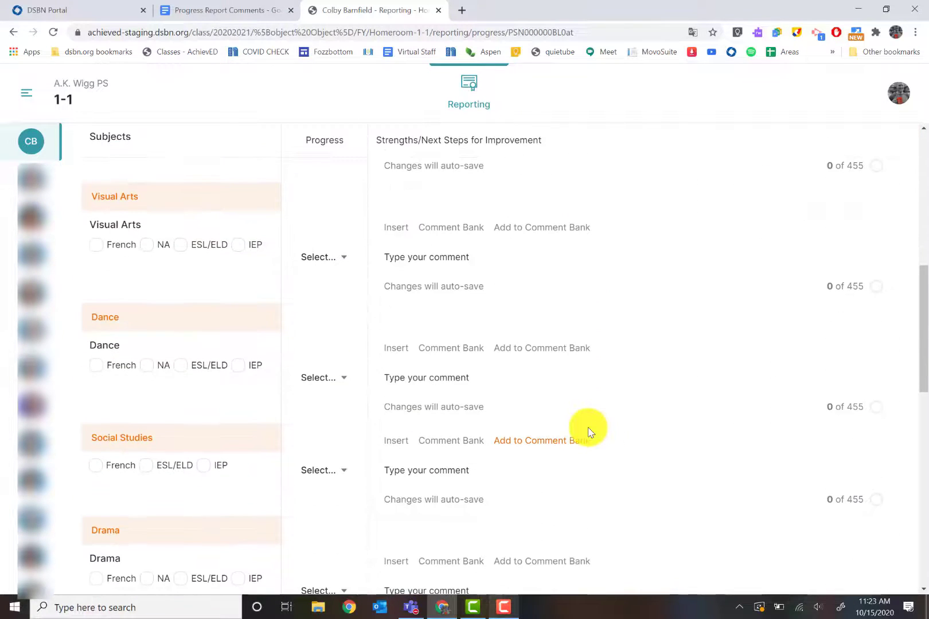
scroll(down, 3)
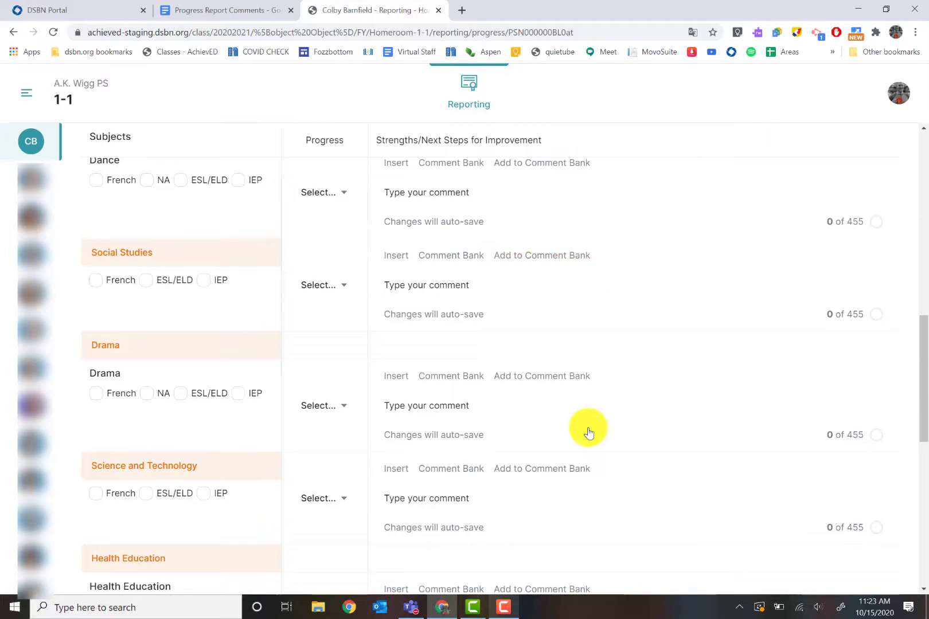
mouse_move(450, 337)
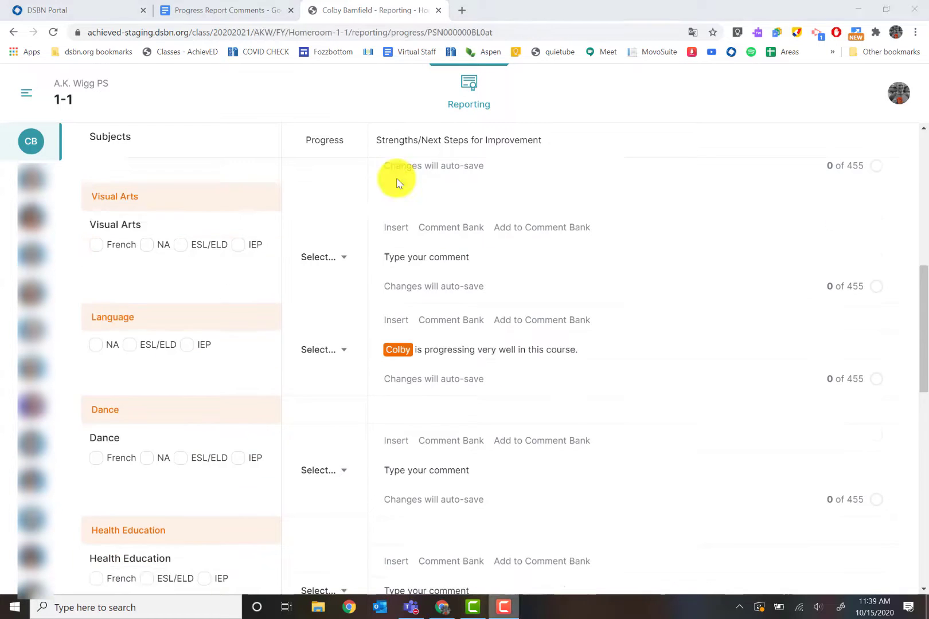
mouse_move(430, 218)
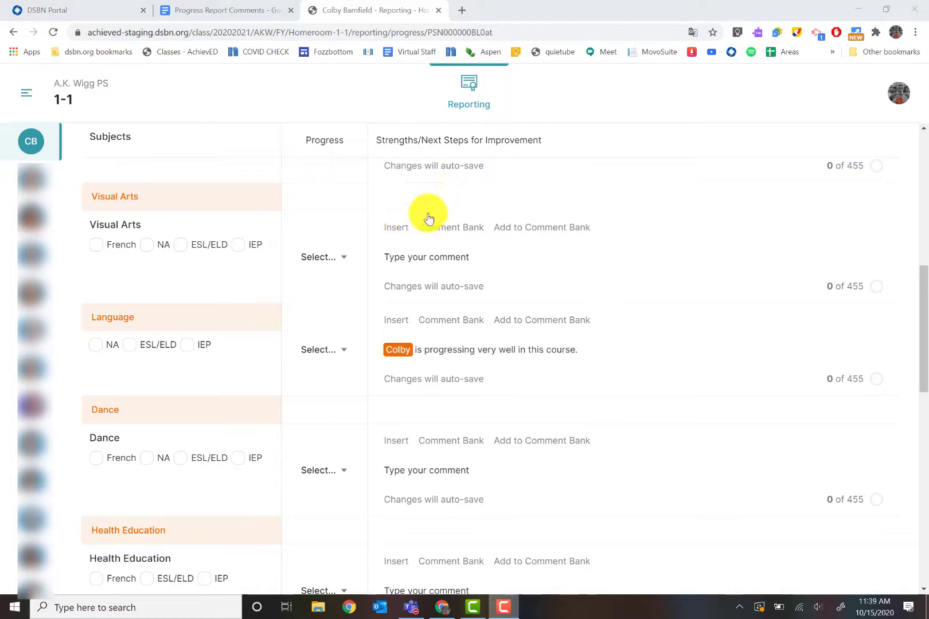
mouse_move(284, 301)
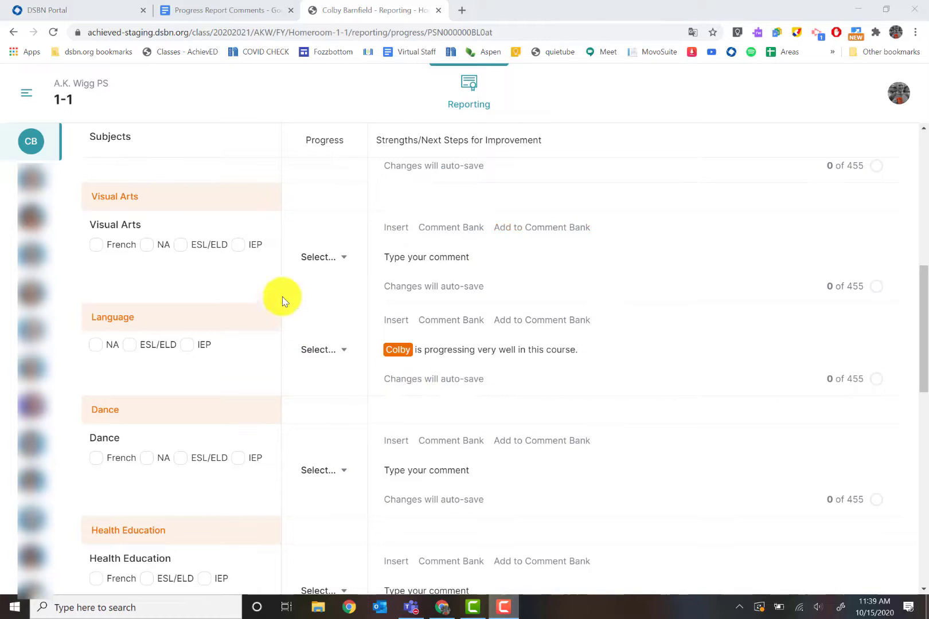
mouse_move(147, 170)
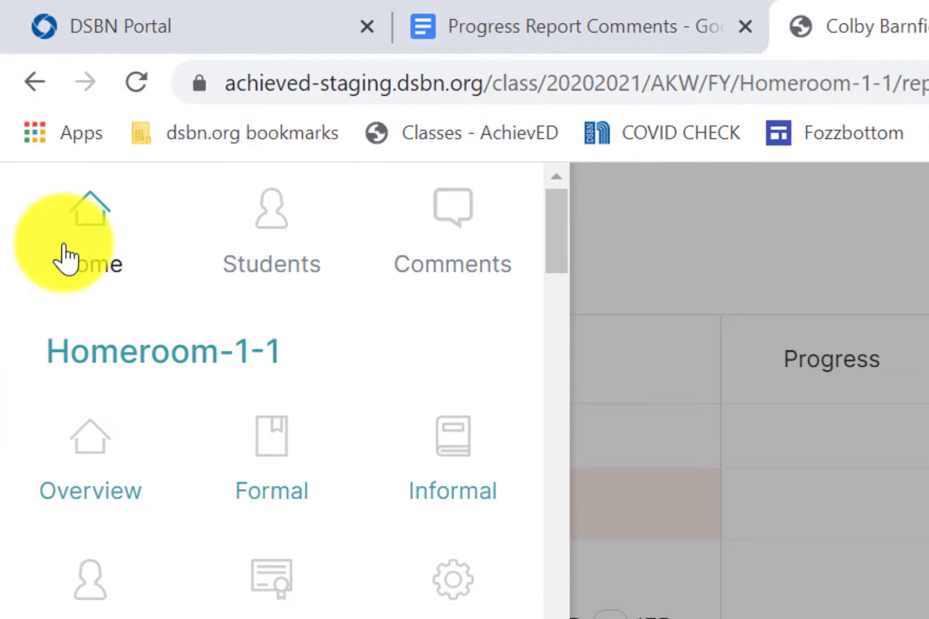
mouse_move(385, 243)
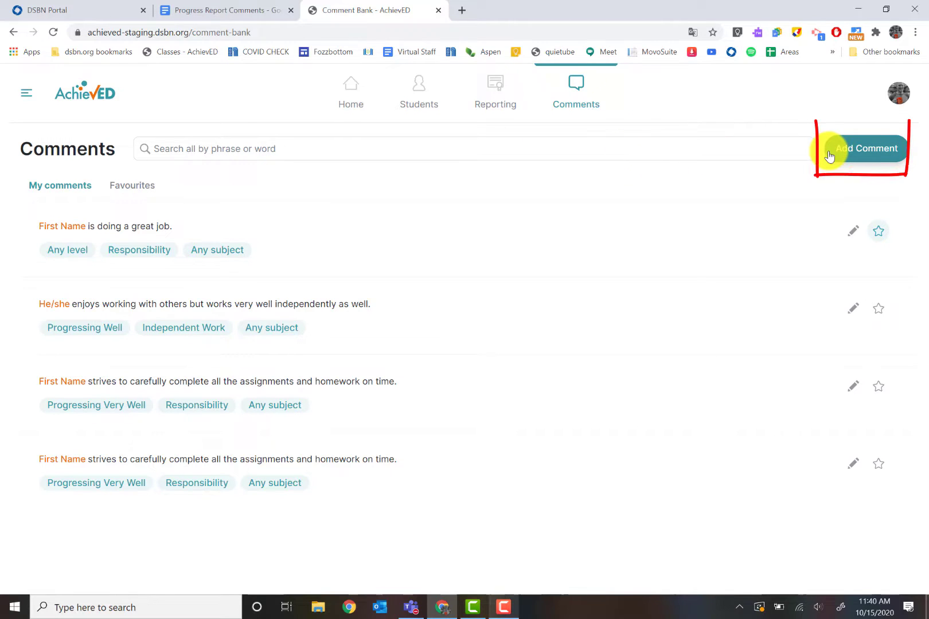
Step: Add a blank new comment in the Comment Bank
click(856, 148)
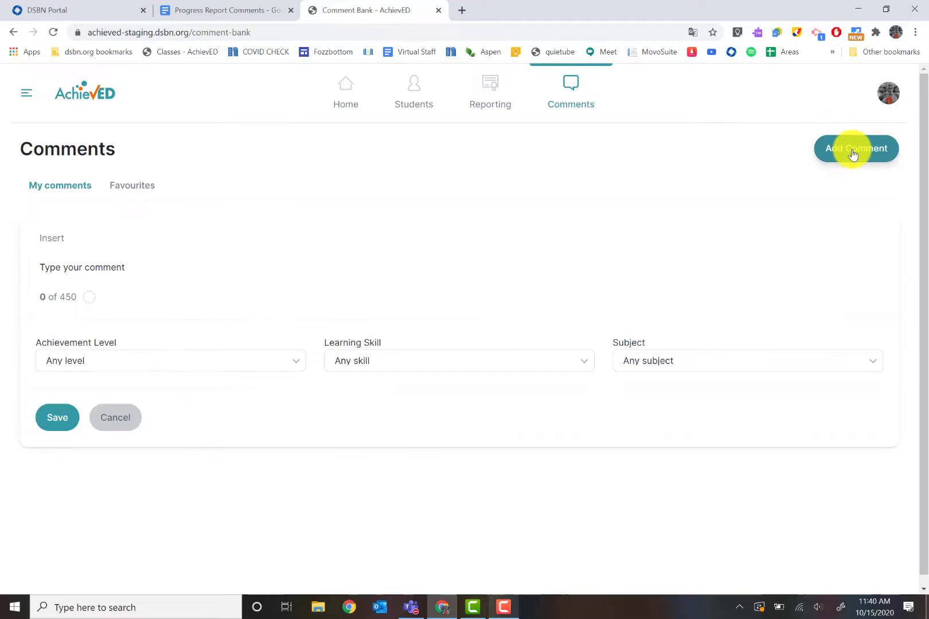
mouse_move(158, 259)
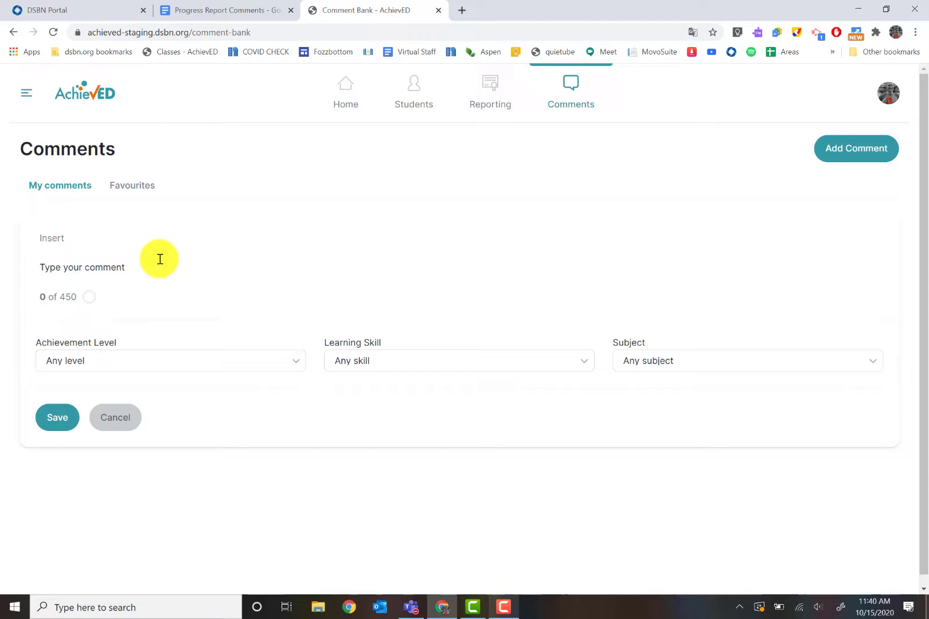
mouse_move(187, 62)
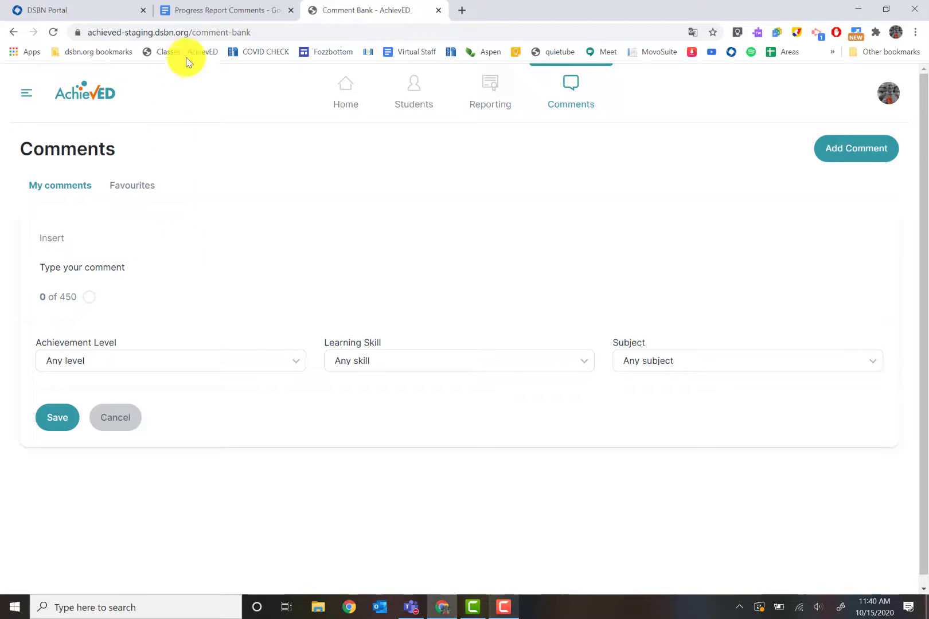
Step: Copy the Math patterns comment from the Progress Report Comments Google Doc
click(224, 10)
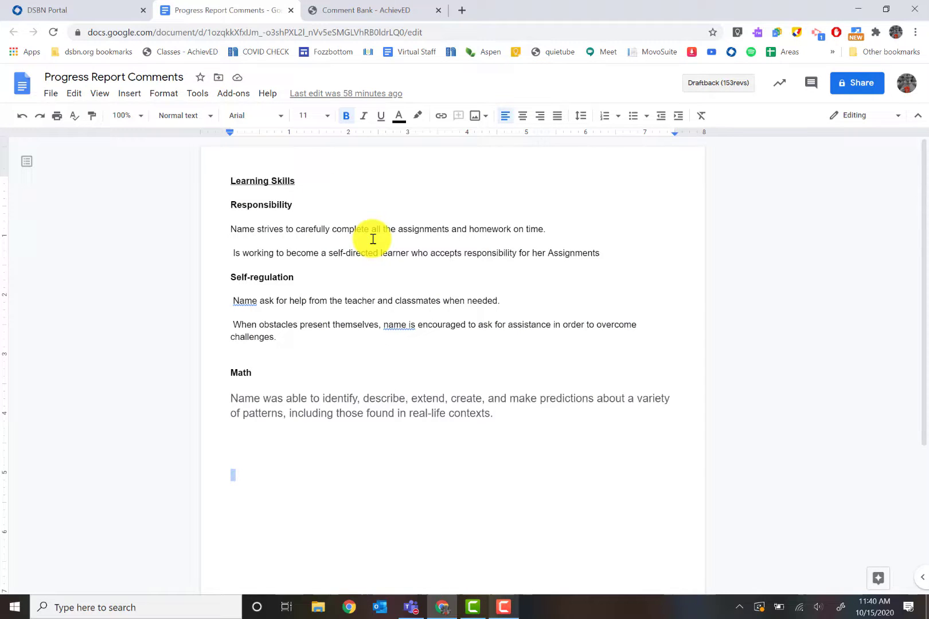
mouse_move(447, 418)
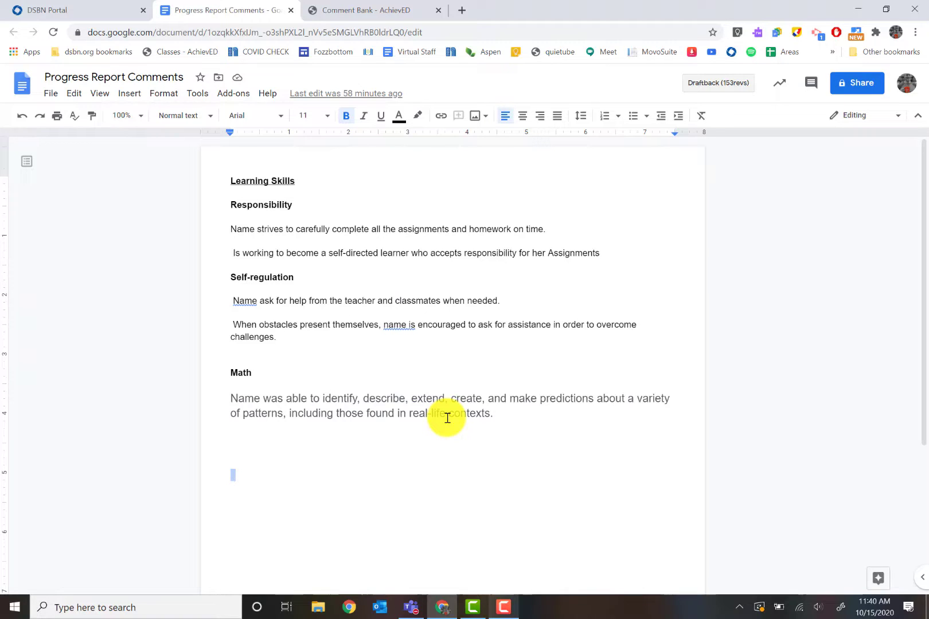
mouse_move(249, 417)
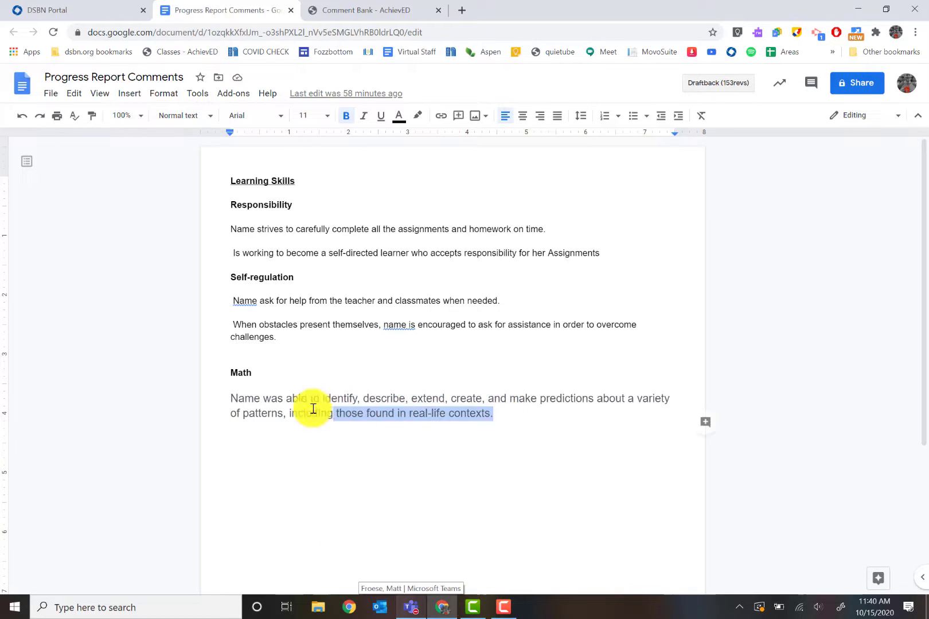
right_click(291, 406)
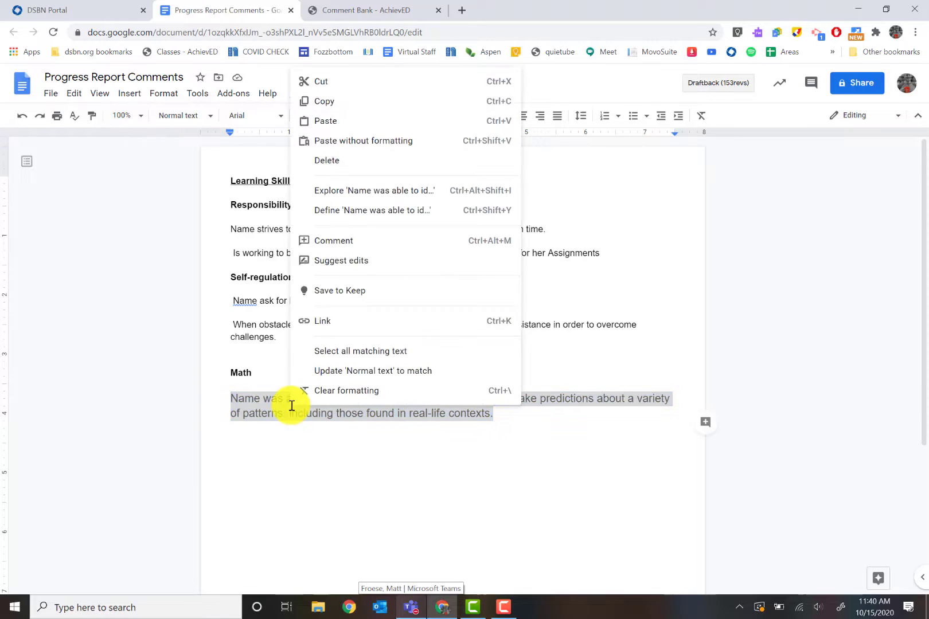
mouse_move(391, 100)
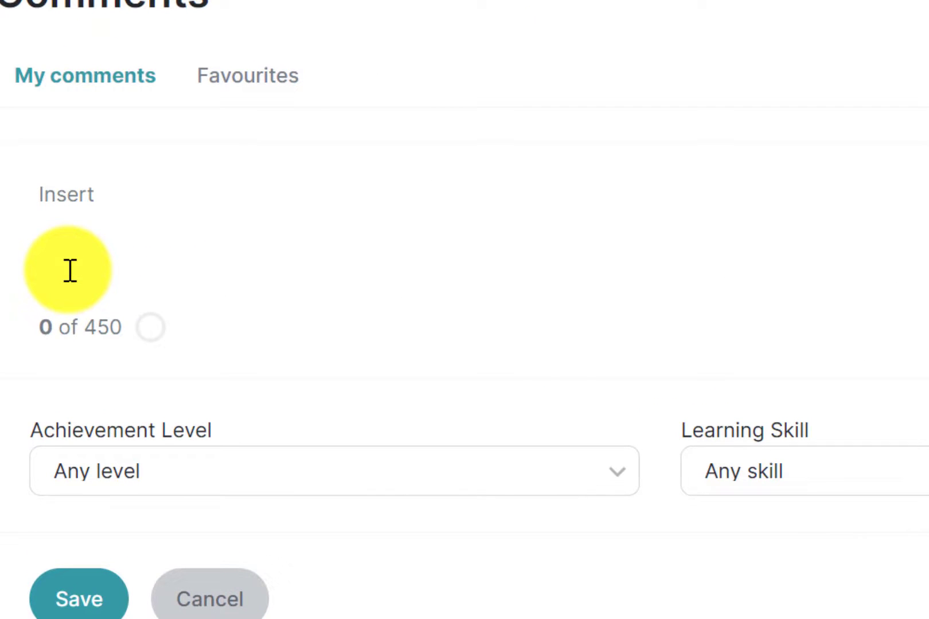
Step: Paste the patterns comment text and replace Name with the First Name placeholder
text(Name was able to identify, describe, extend, create, and make predictions about a variety of)
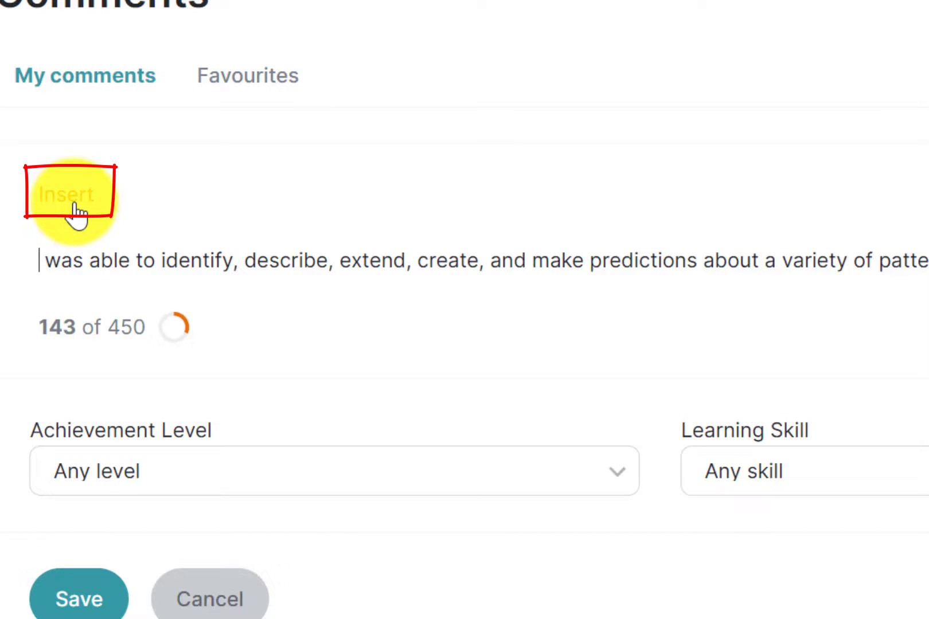
click(67, 194)
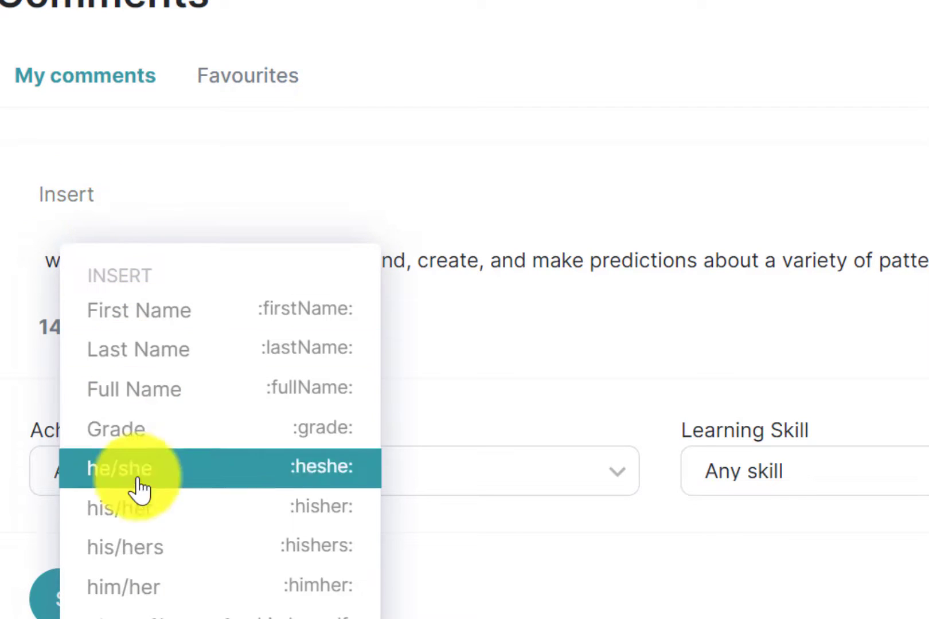
mouse_move(171, 320)
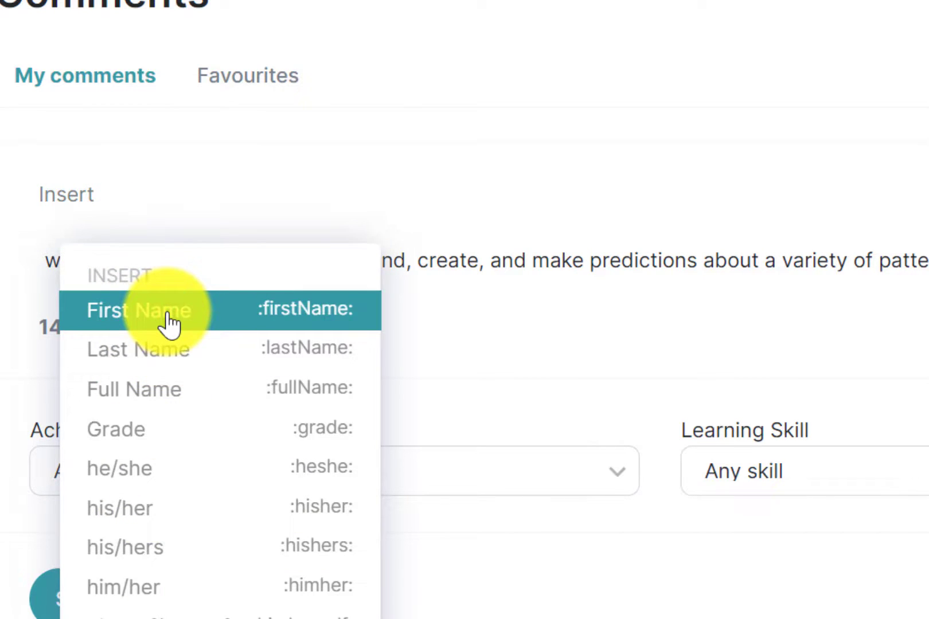
click(139, 309)
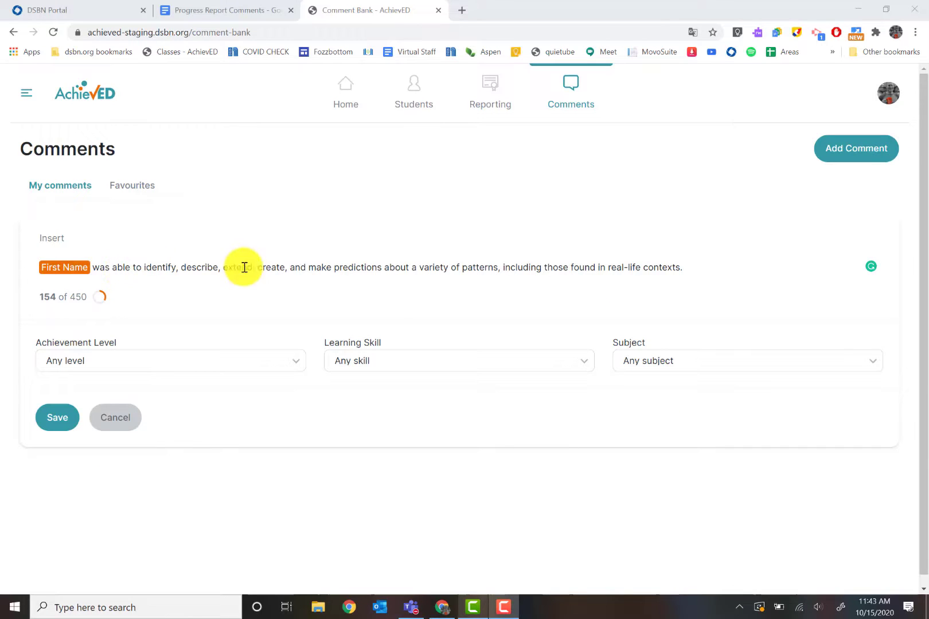
mouse_move(609, 260)
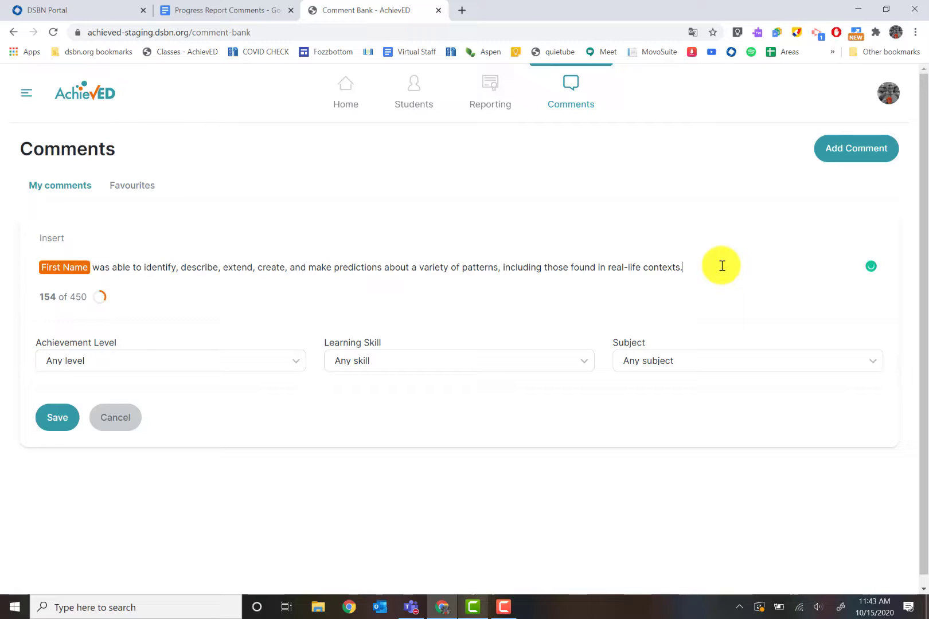
mouse_move(207, 294)
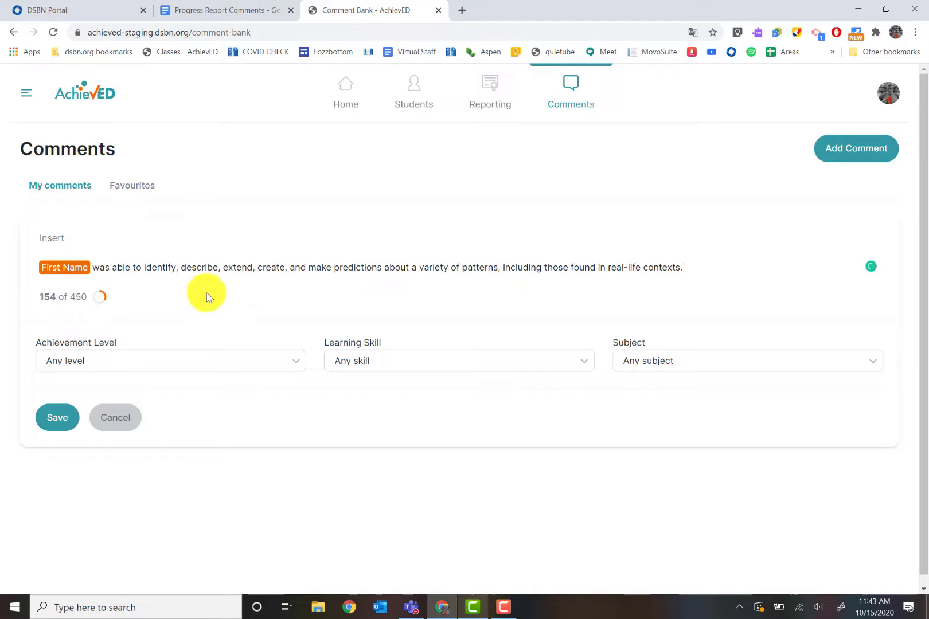
Step: Tag the comment as Progressing Very Well and Mathematics, and save it
click(170, 361)
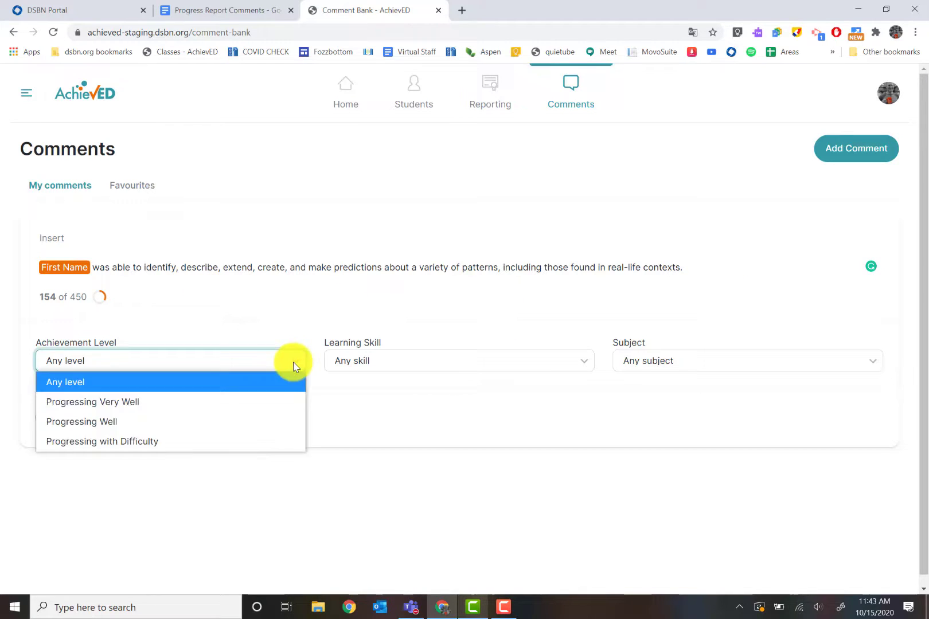
click(92, 401)
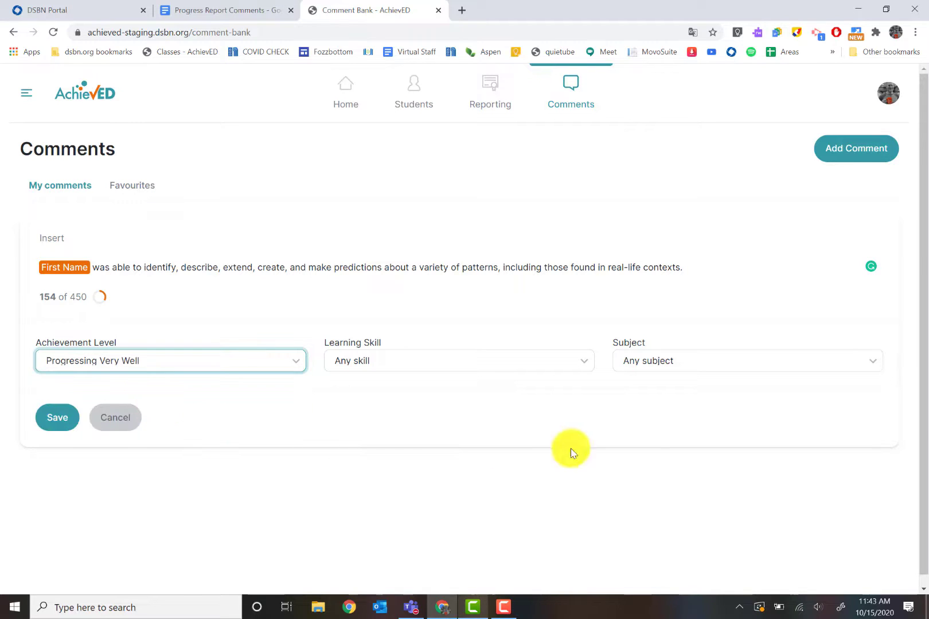
click(746, 360)
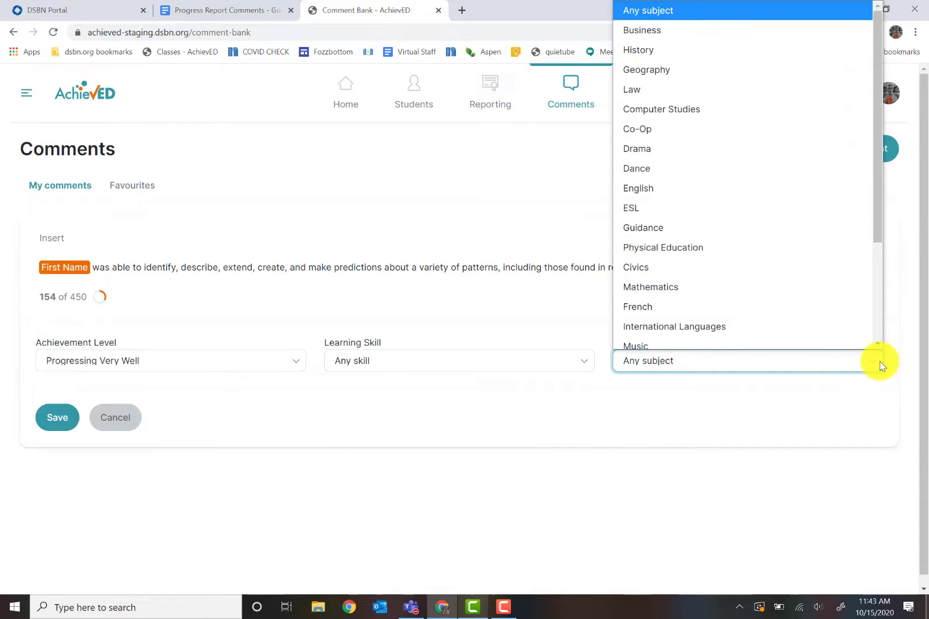
click(649, 287)
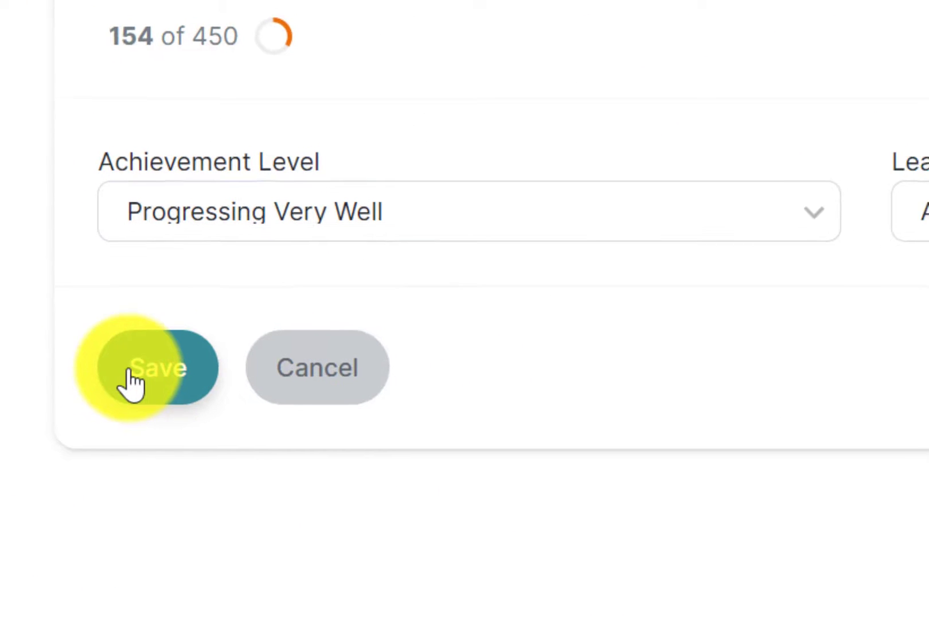
click(157, 367)
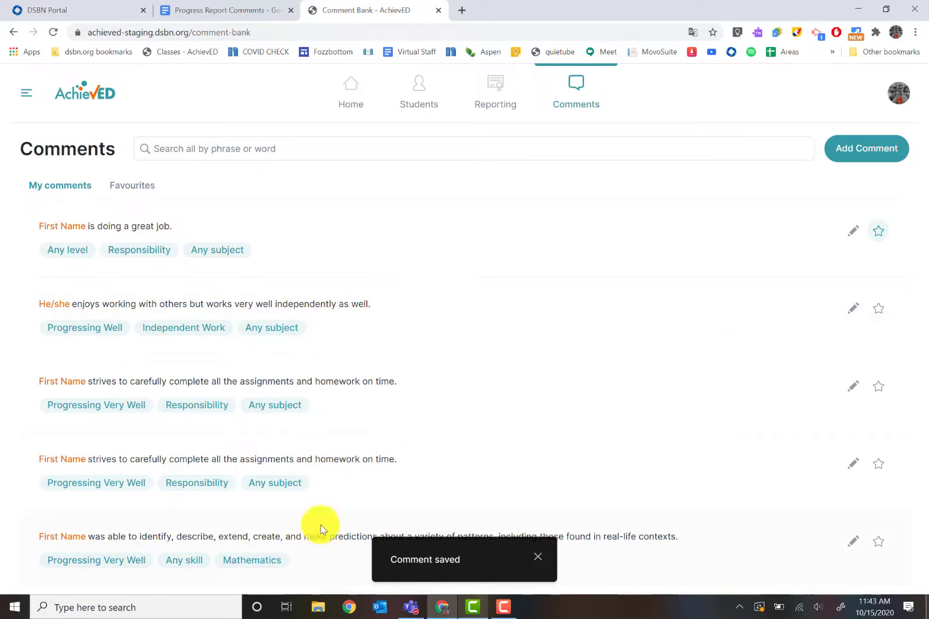
mouse_move(272, 562)
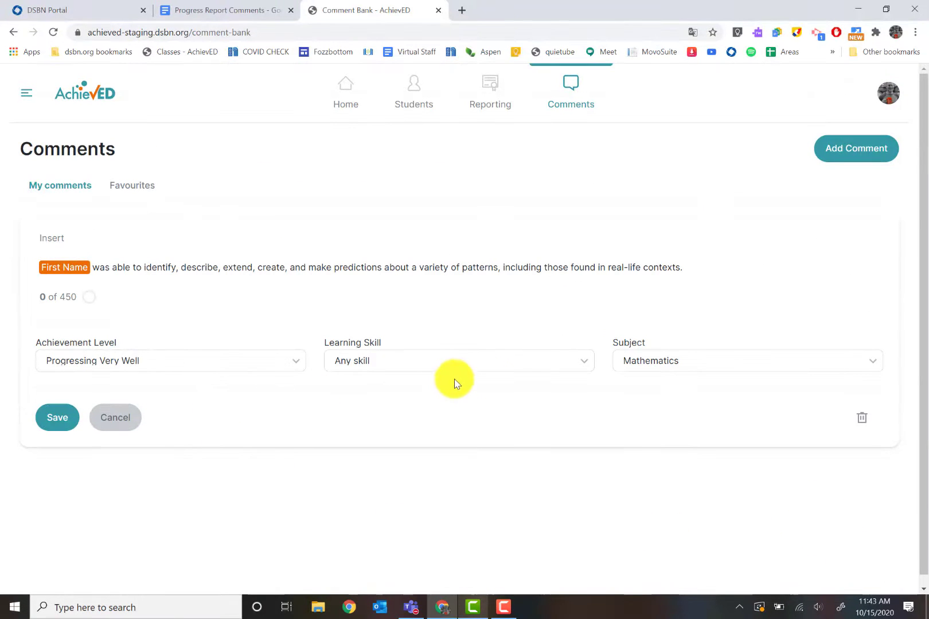
Step: Return to the comment list and mark the new math comment as a favourite
click(57, 417)
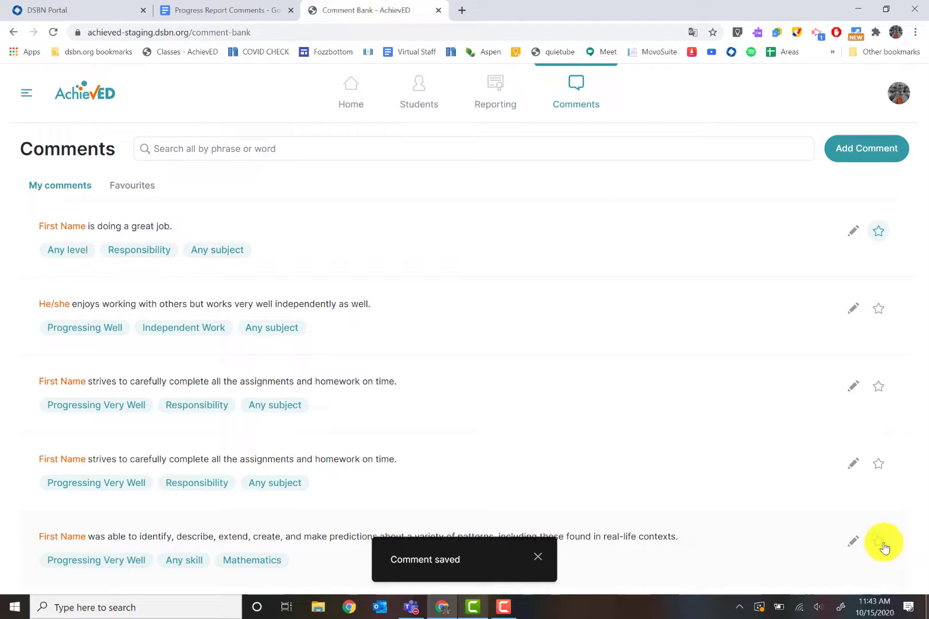
click(538, 557)
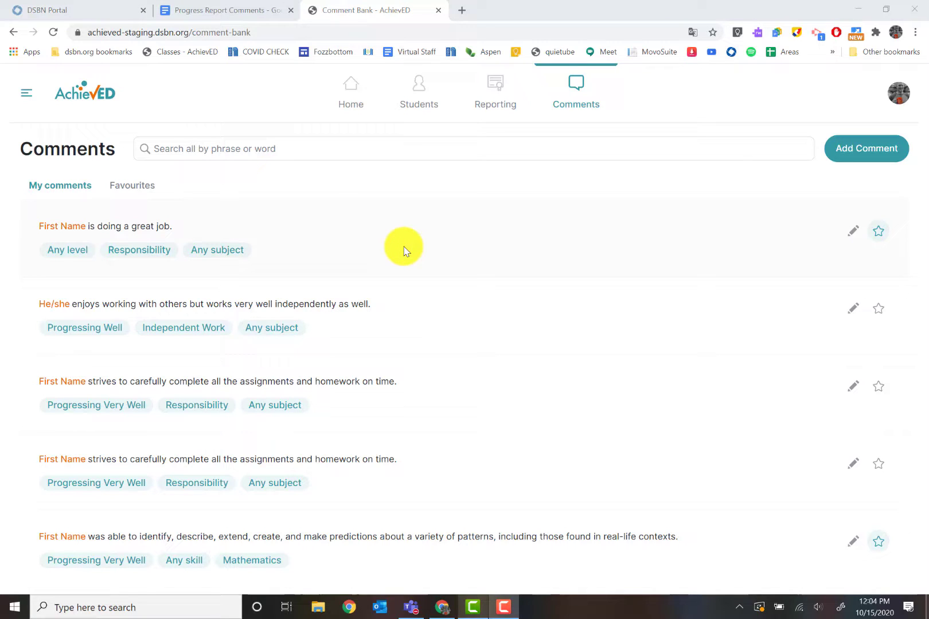
mouse_move(496, 92)
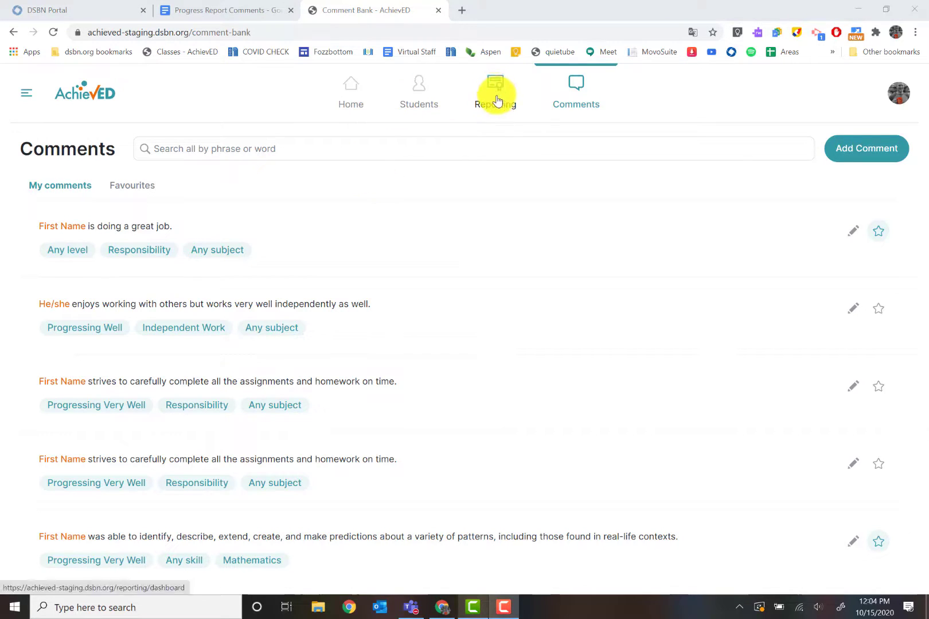
Step: Search the class panel for '1-1', select the homeroom and open its progress report page
click(495, 92)
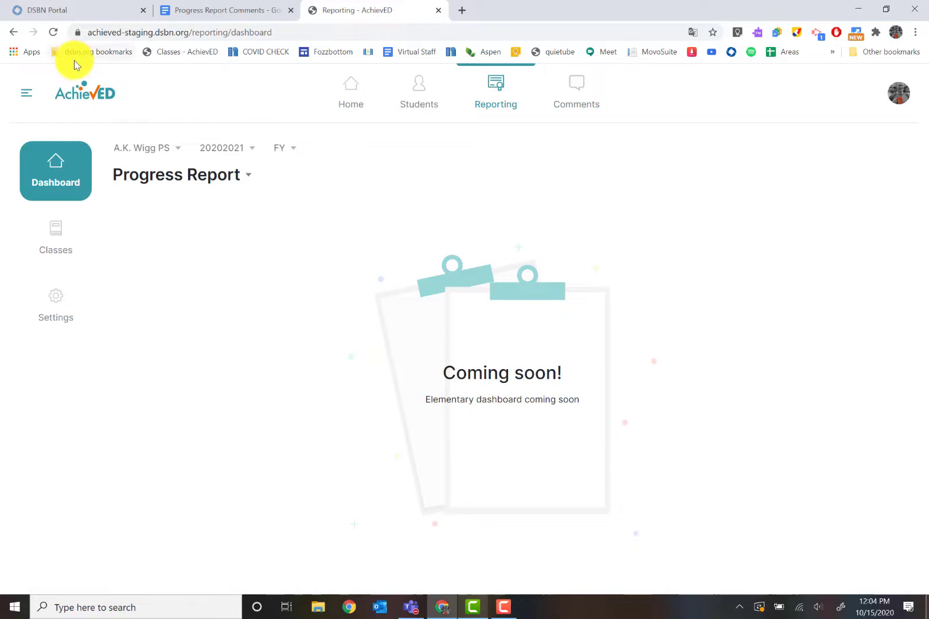
click(27, 93)
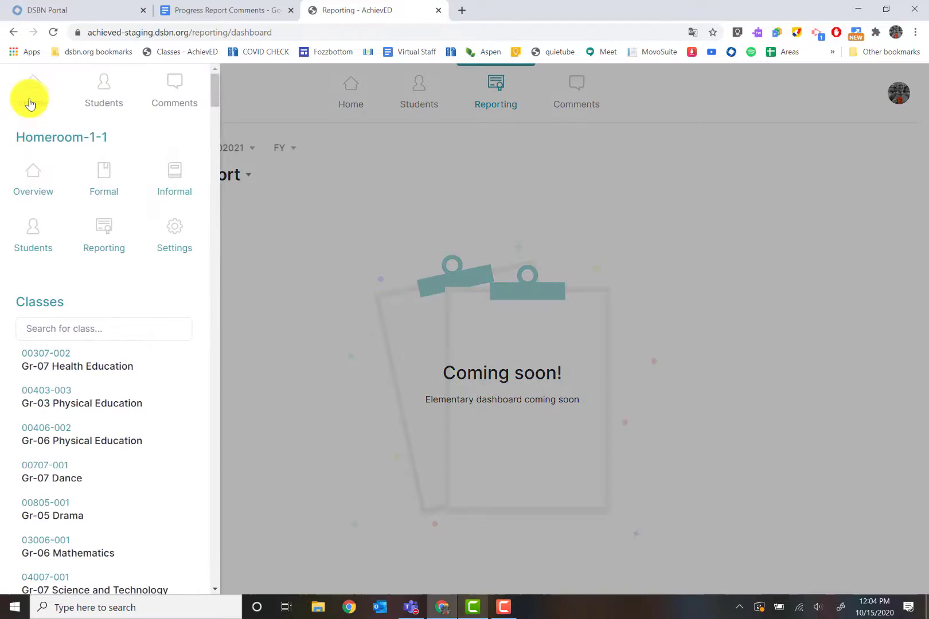
click(103, 328)
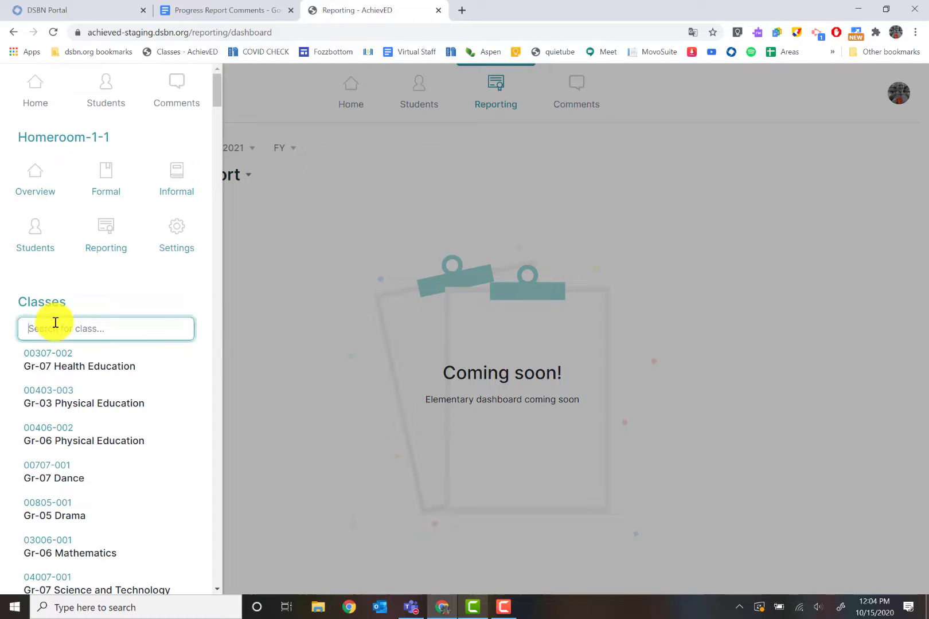
text(1-1)
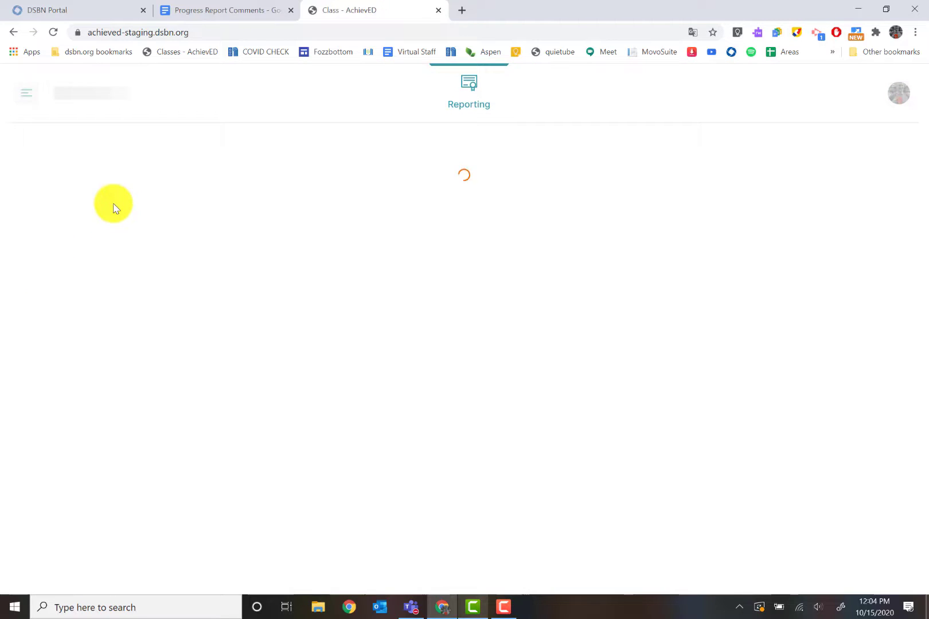
click(26, 93)
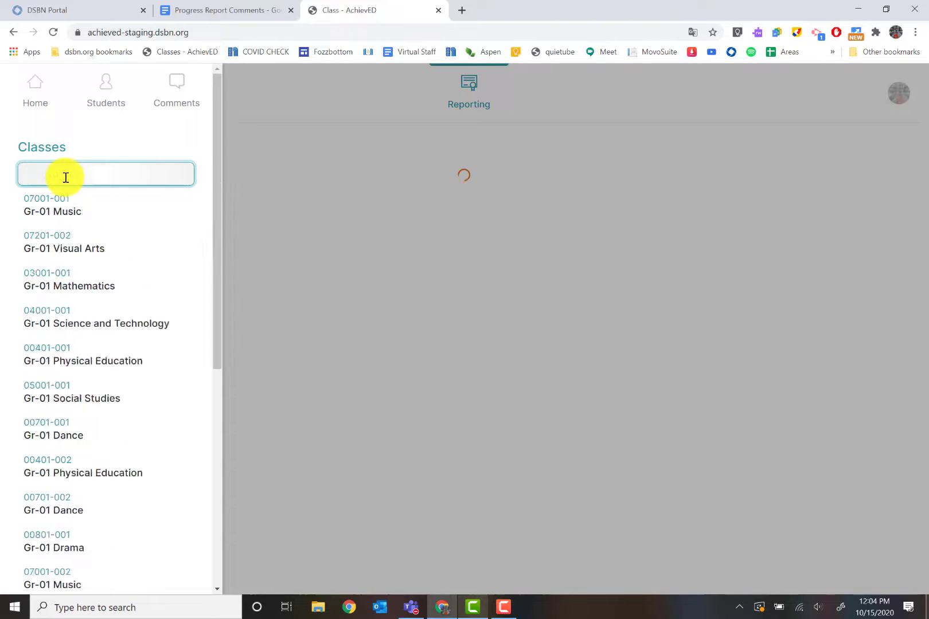
click(53, 206)
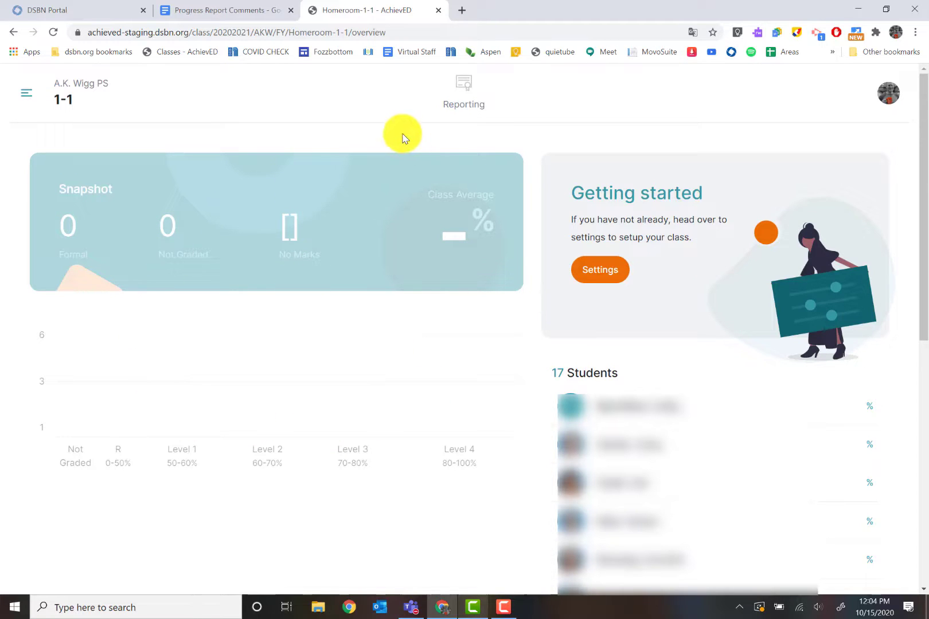
mouse_move(463, 89)
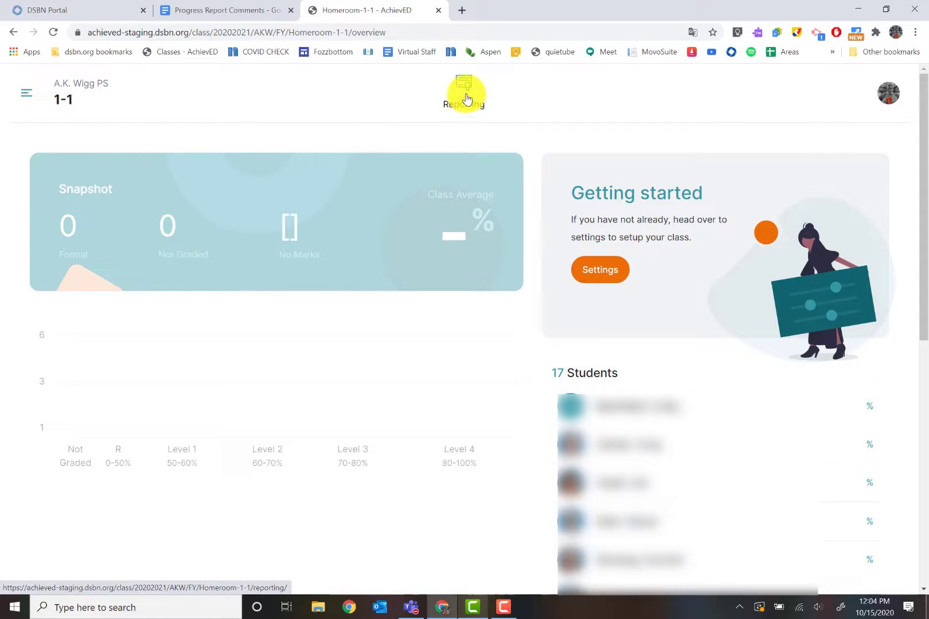
click(467, 95)
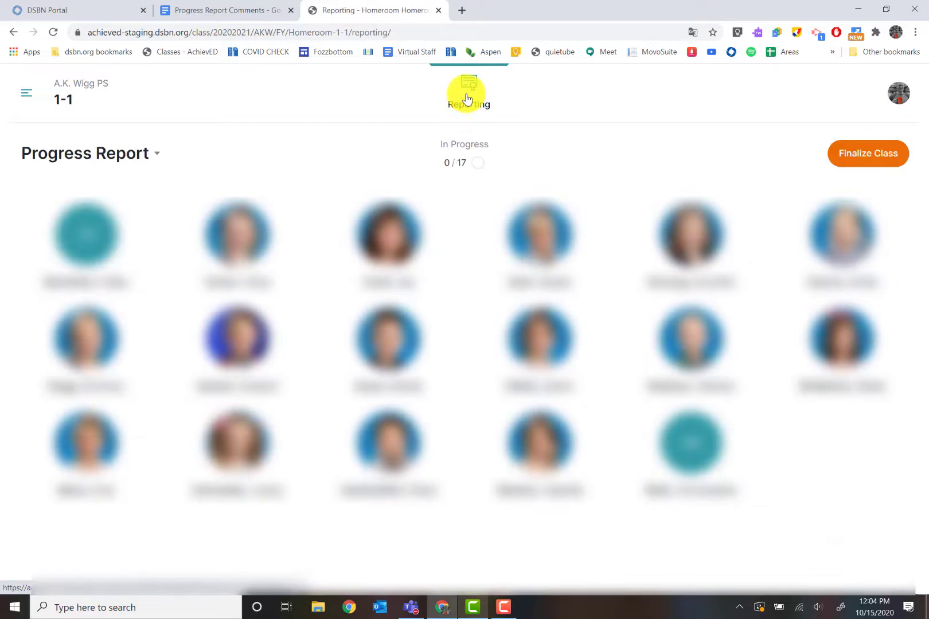
Step: Open one student's progress report and reach the learning skills ratings
click(237, 235)
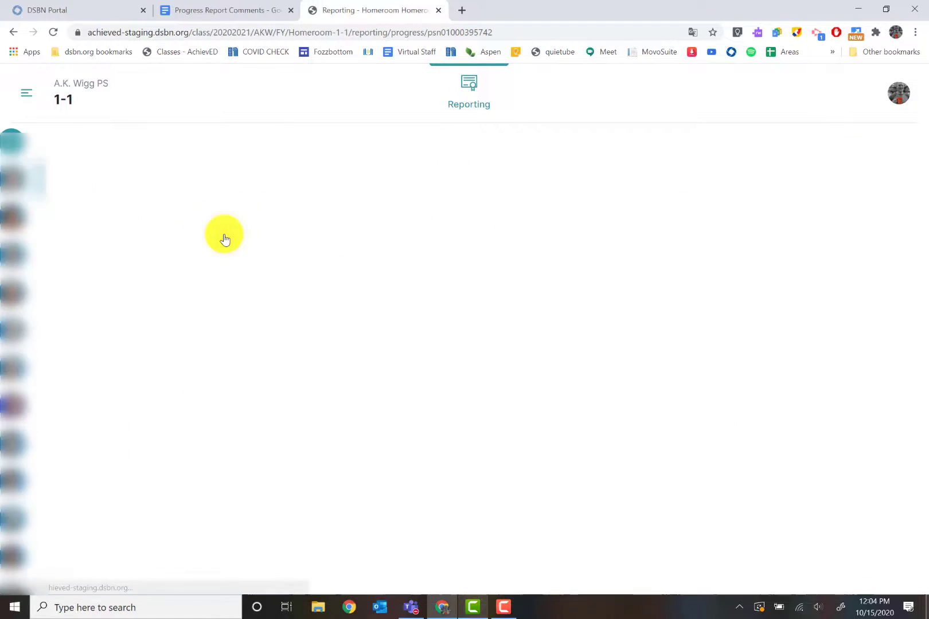
click(224, 234)
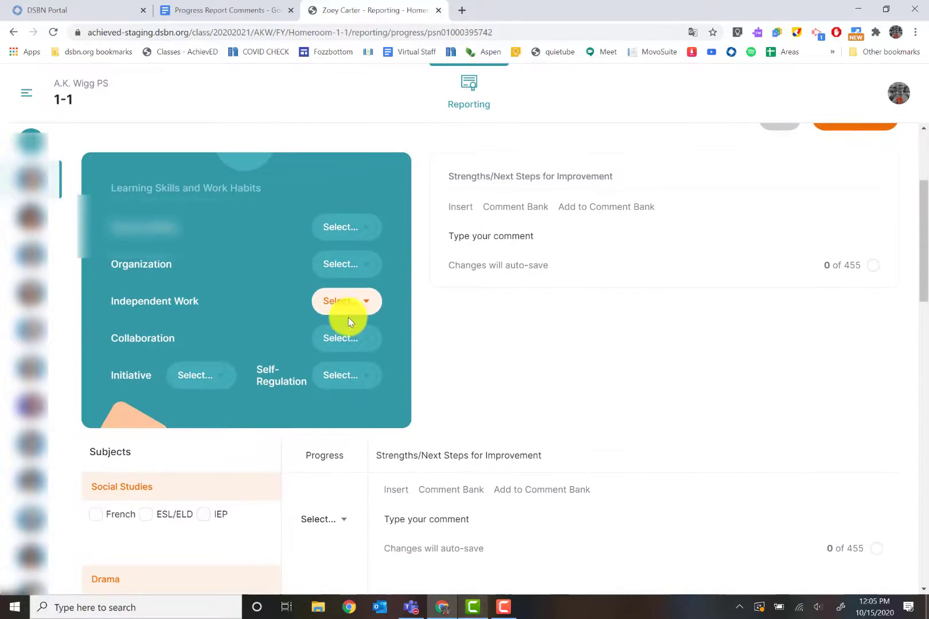
scroll(down, 3)
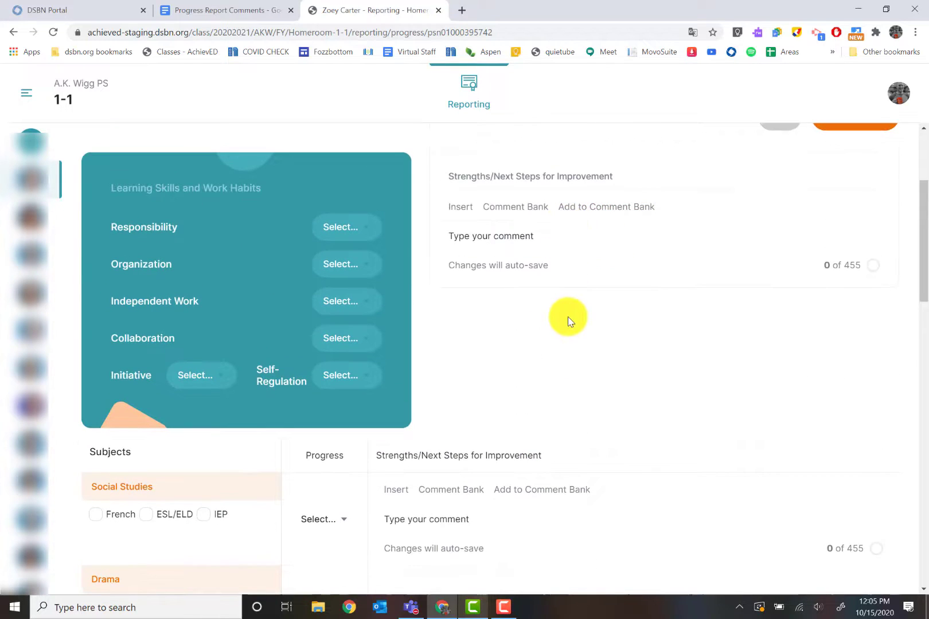
scroll(down, 3)
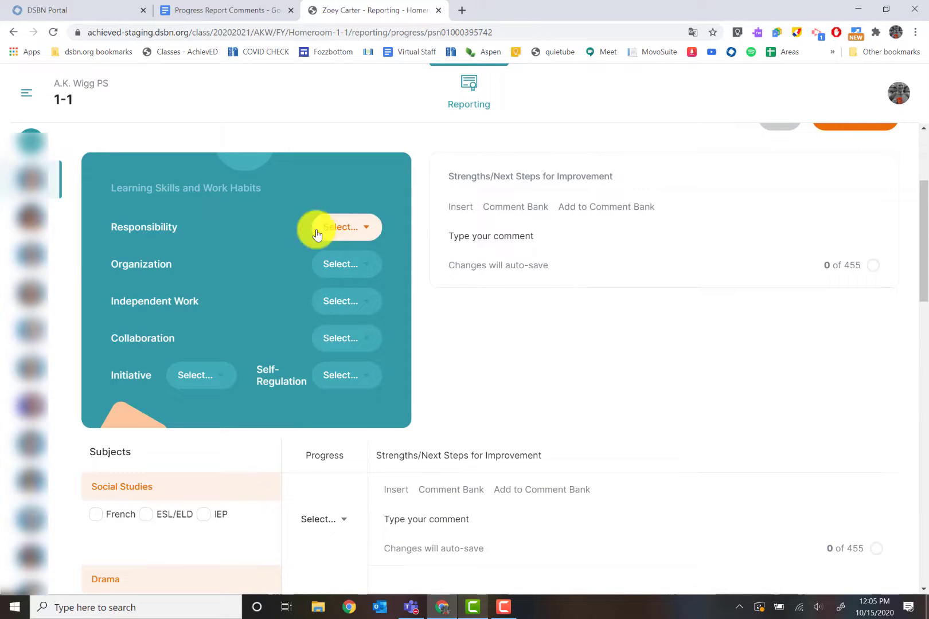
mouse_move(364, 232)
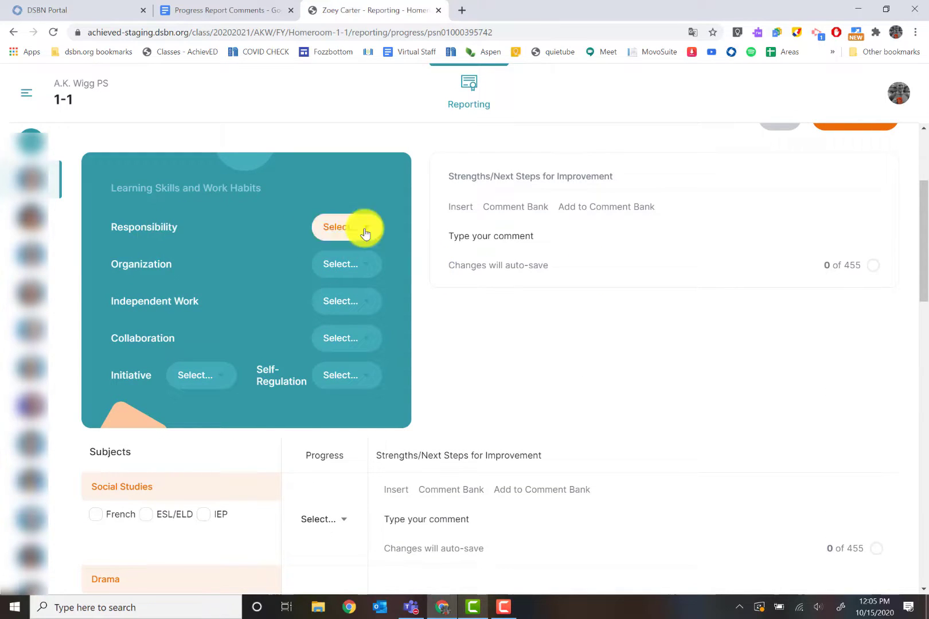
Step: Rate Responsibility as Good and Collaboration as Needs Improvement, reaching the Mathematics subject
click(348, 227)
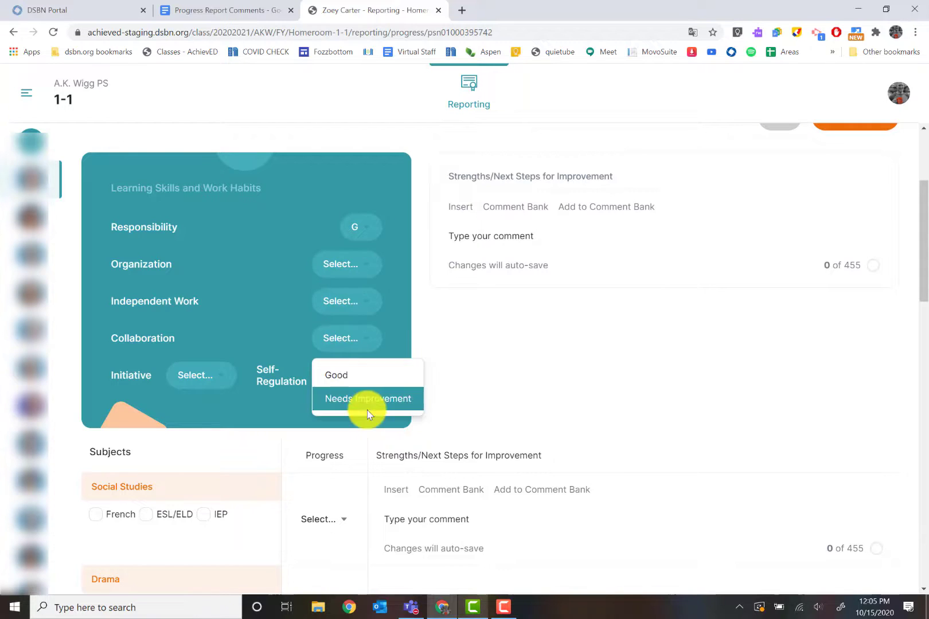
click(366, 398)
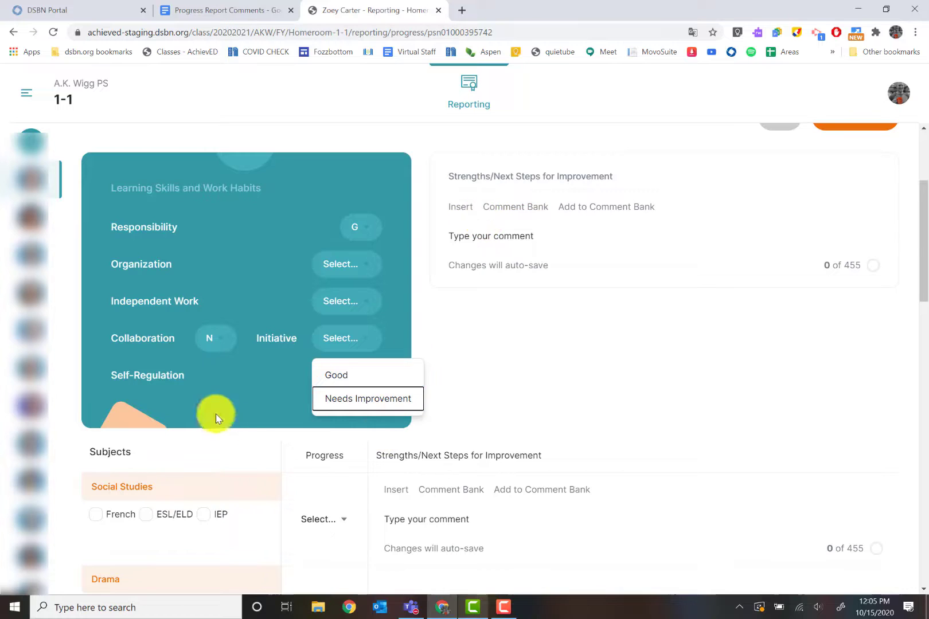
scroll(down, 3)
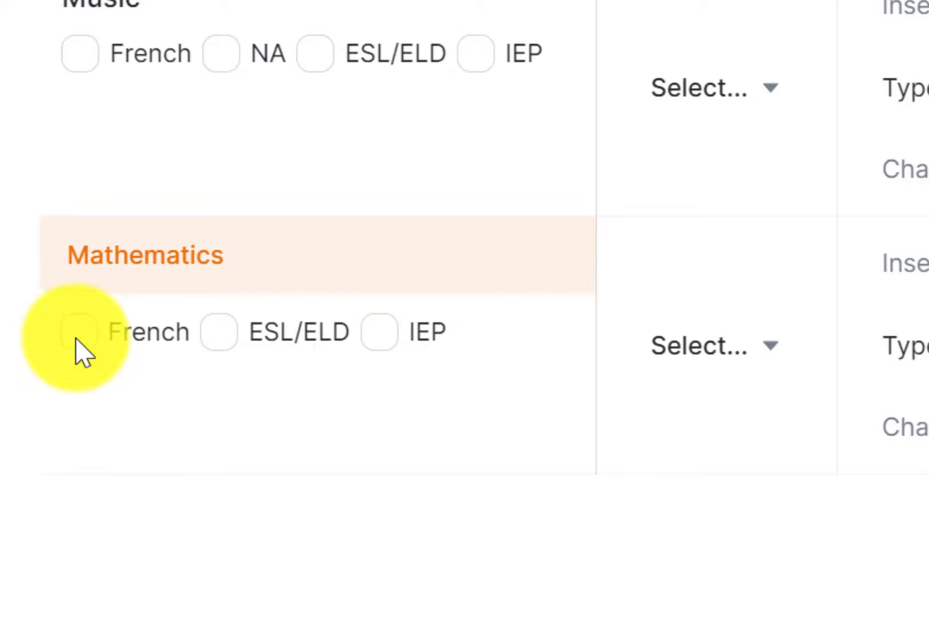
mouse_move(338, 352)
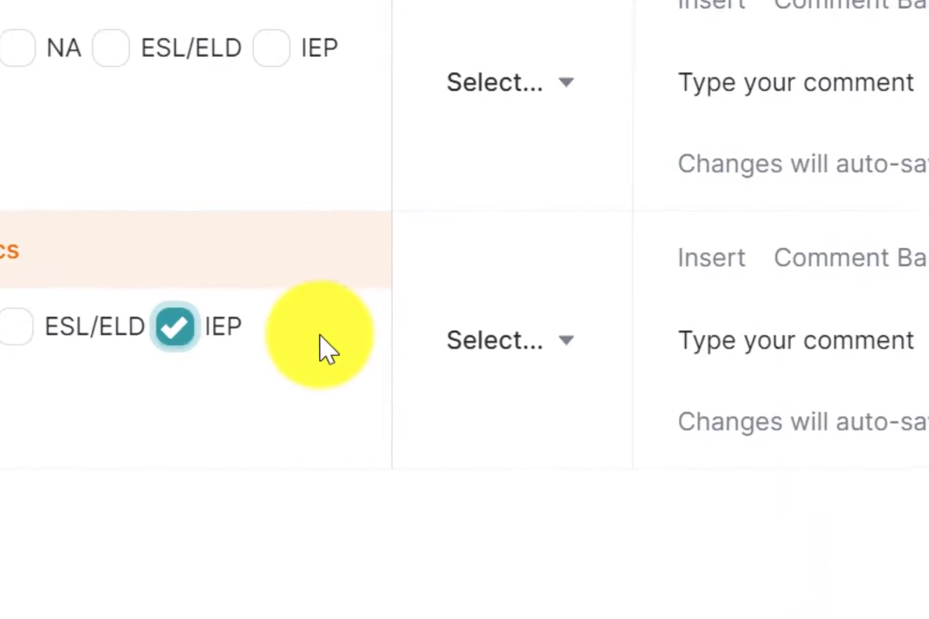
Step: Set Mathematics to IEP with progress level Progressing Very Well and show the comment's name and pronoun placeholders
click(510, 340)
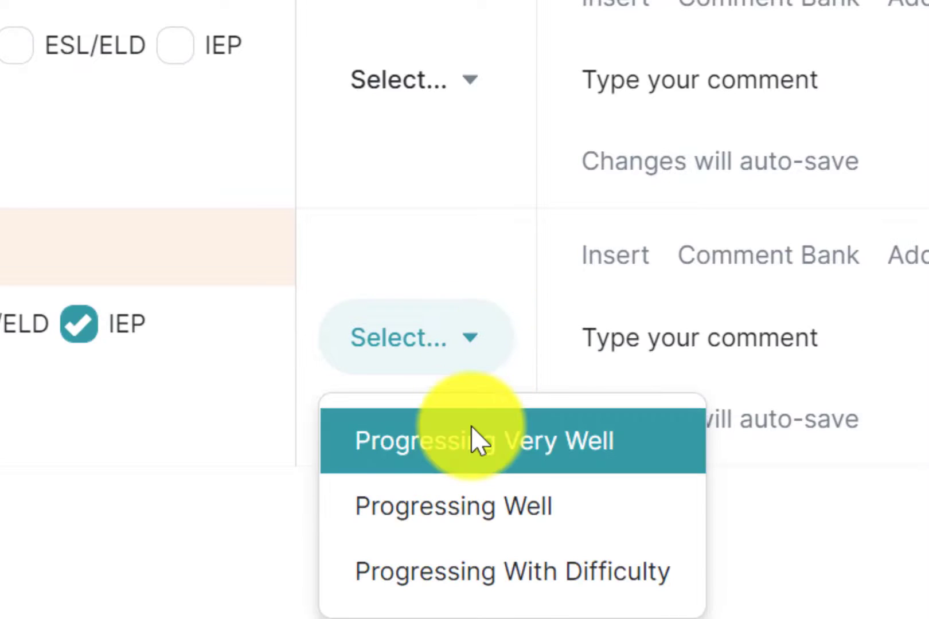
mouse_move(474, 481)
text(V)
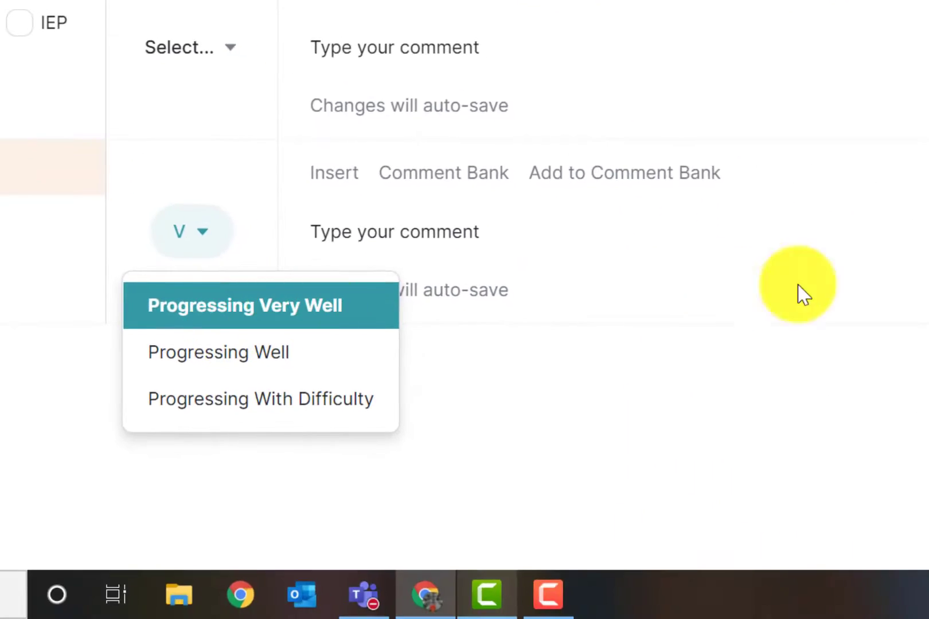
click(395, 231)
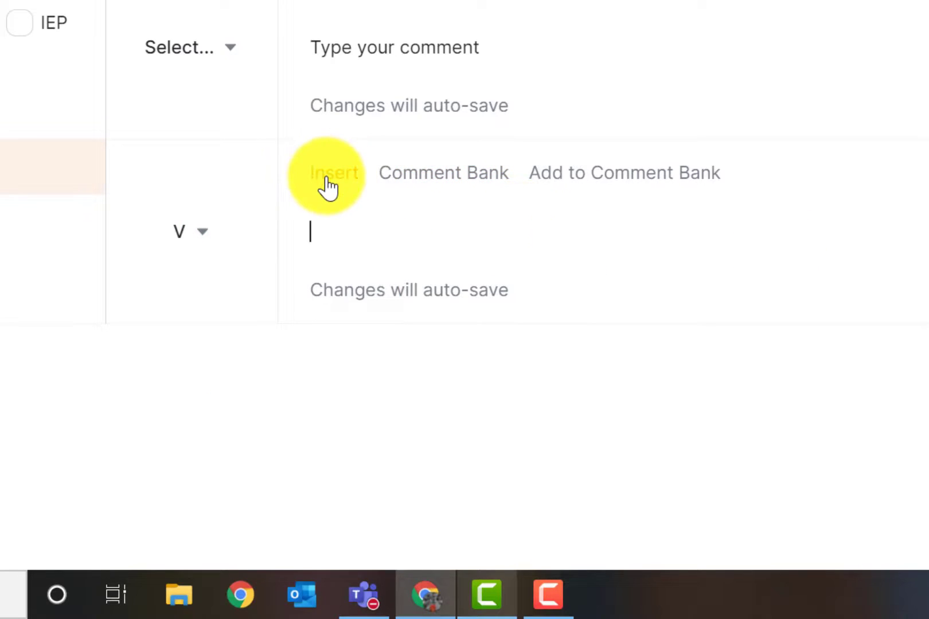
click(333, 172)
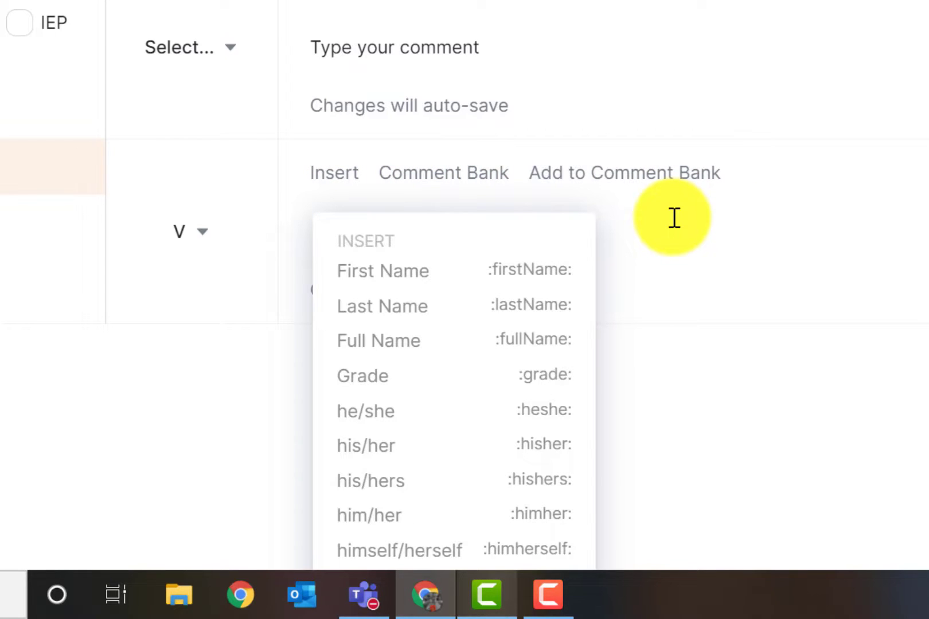
Step: Append the patterns sentence with Zoey's name and the working-independently sentence from the comment bank
click(334, 172)
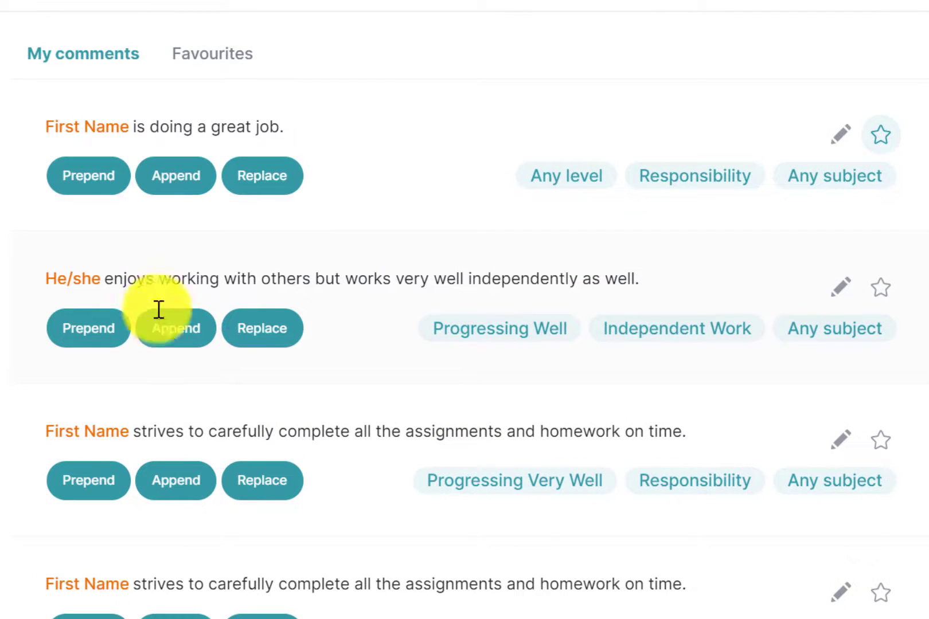
click(175, 328)
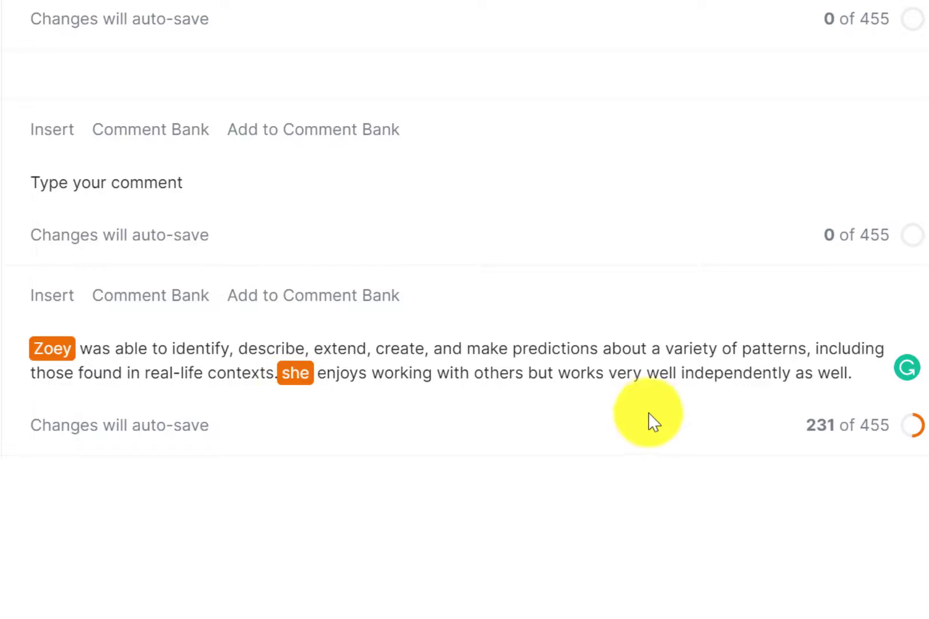
mouse_move(197, 229)
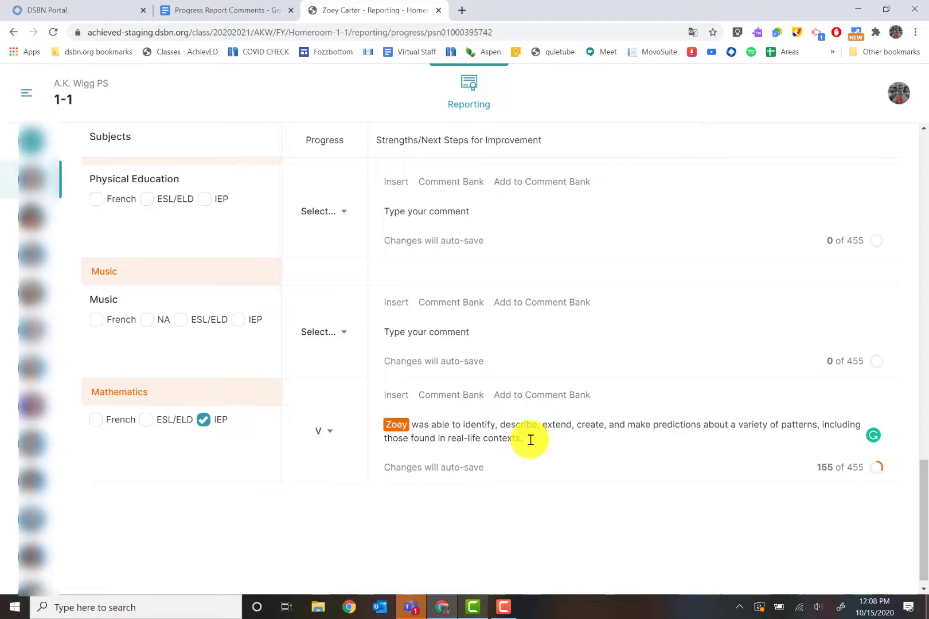
Step: Send the combined patterns, homework and independent-work comment to the comment bank
click(451, 394)
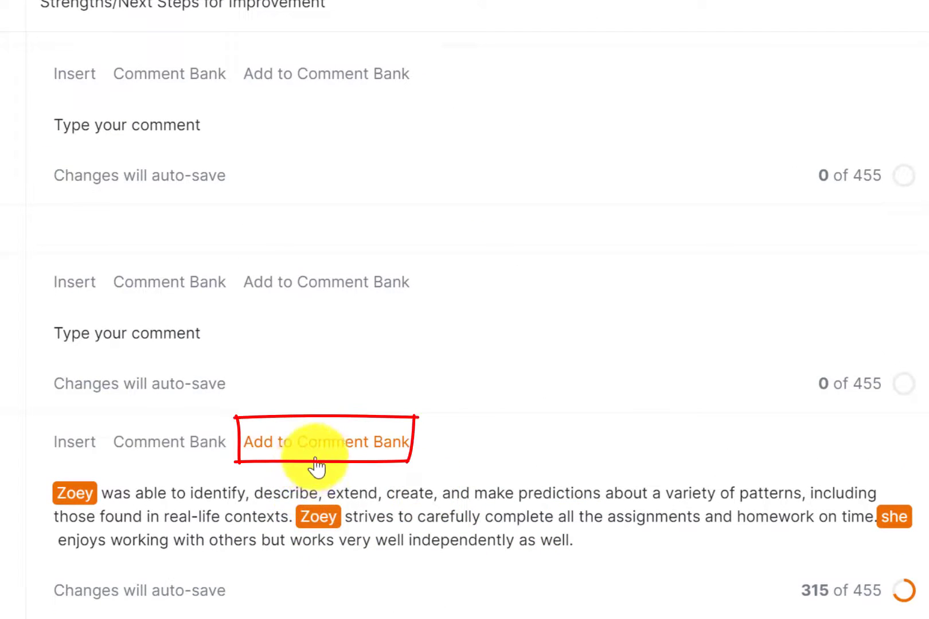
click(326, 441)
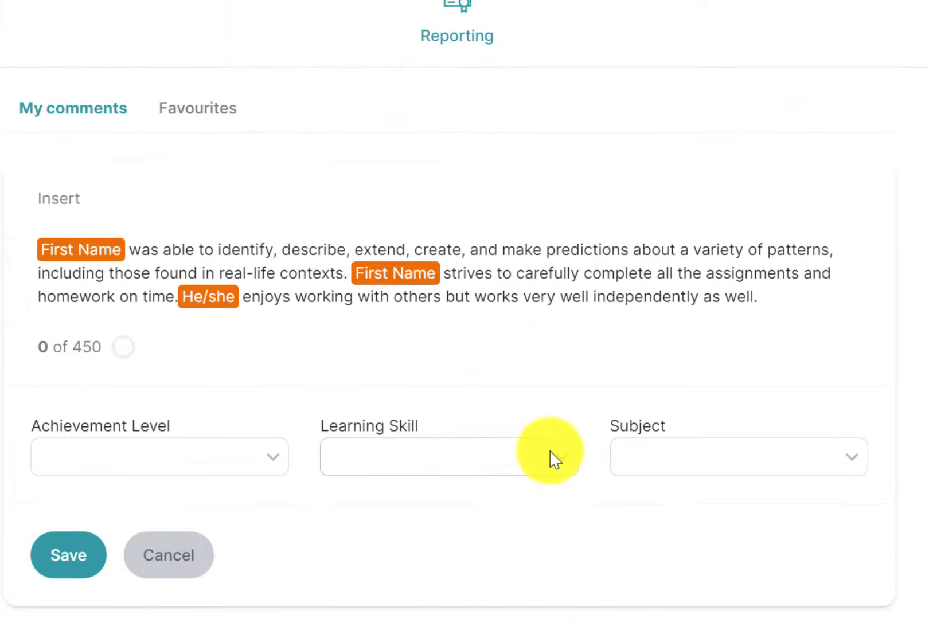
mouse_move(224, 348)
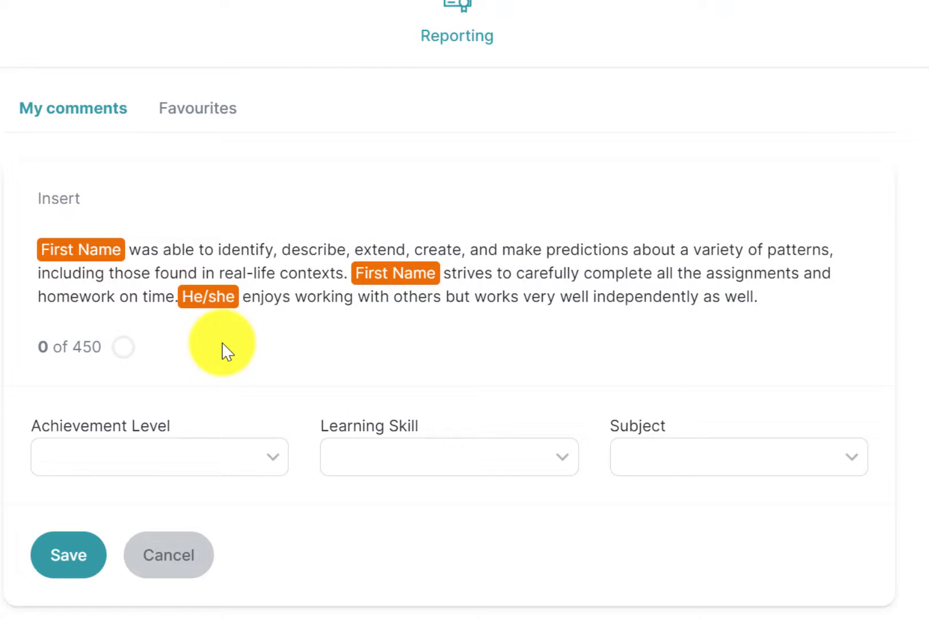
Step: Tag the bank comment Progressing Very Well and Mathematics and save it
click(158, 456)
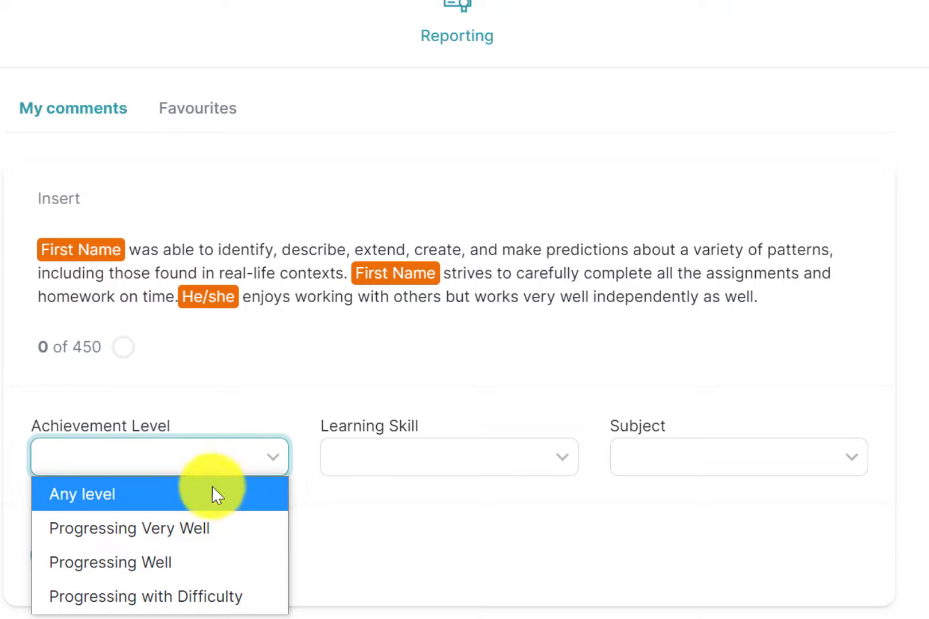
click(737, 456)
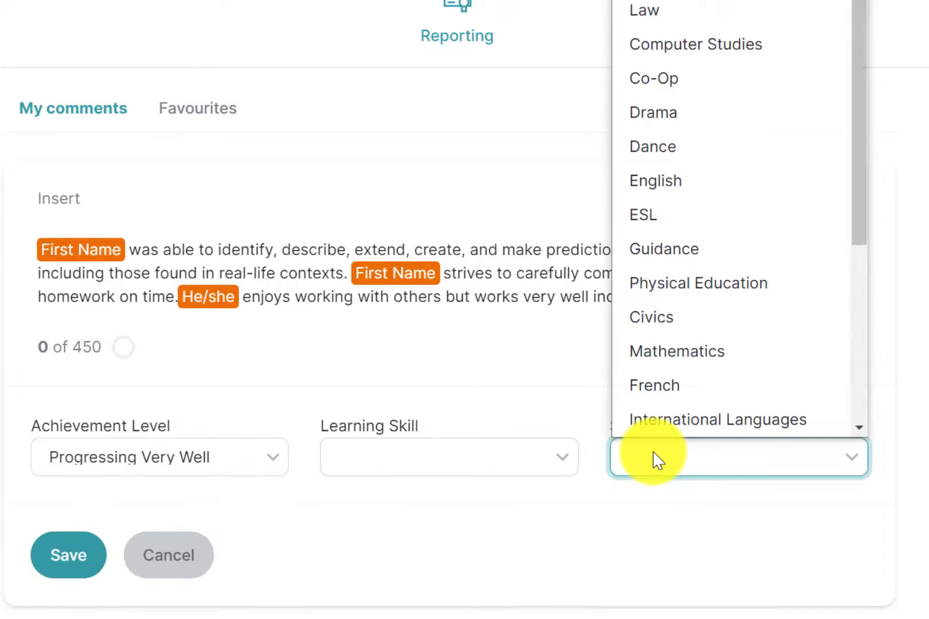
click(676, 351)
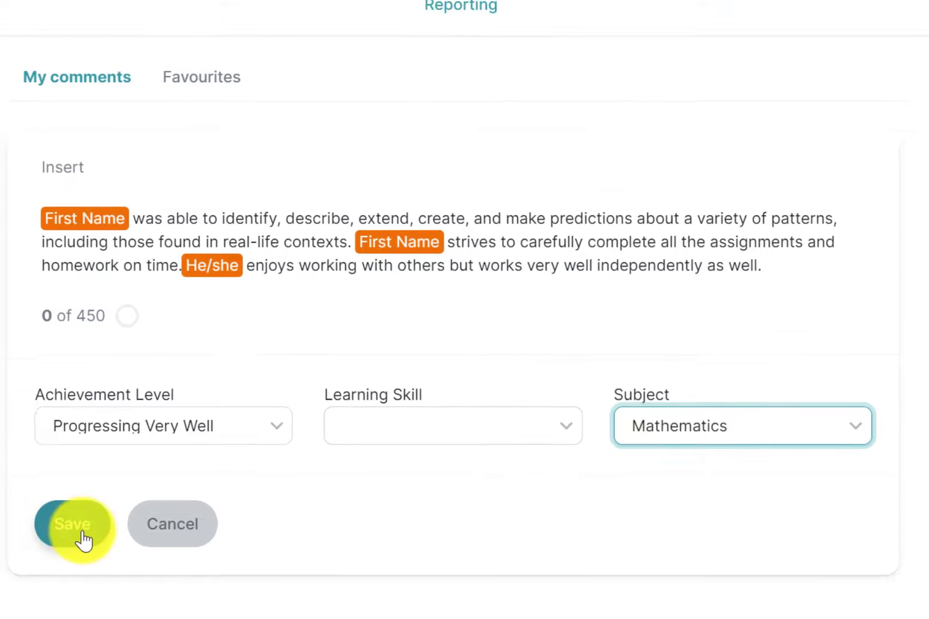
click(72, 524)
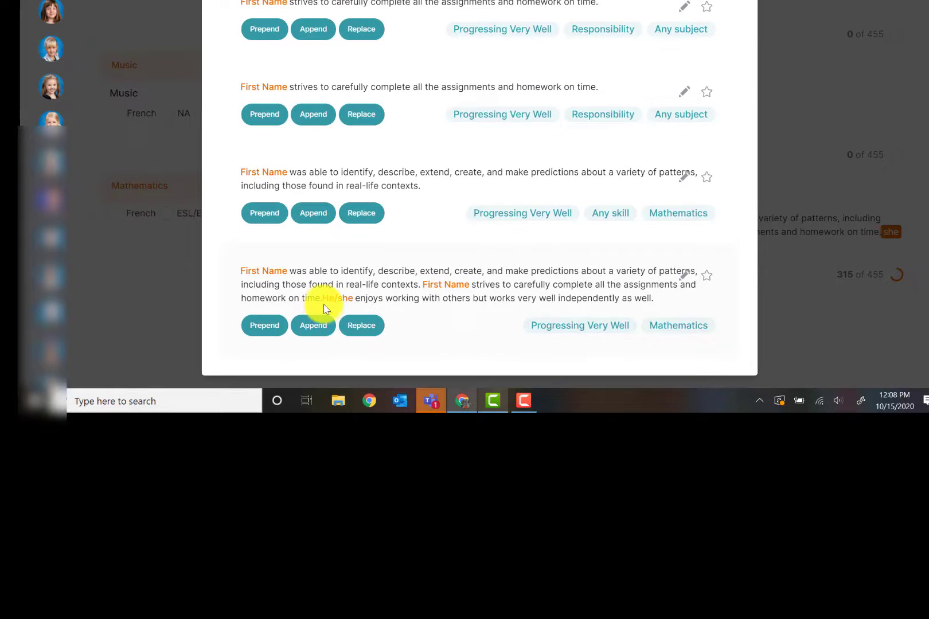
mouse_move(687, 279)
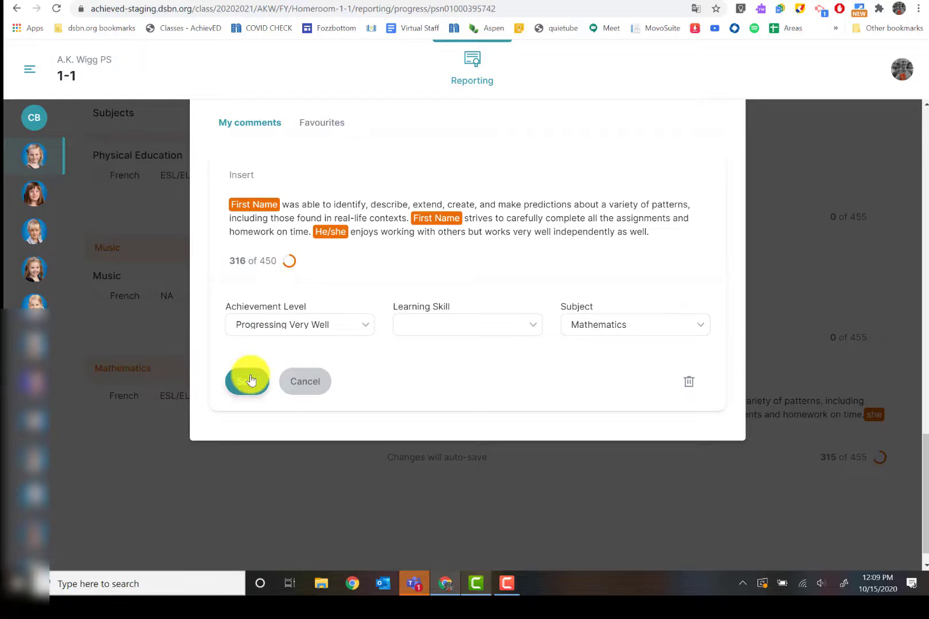
click(248, 380)
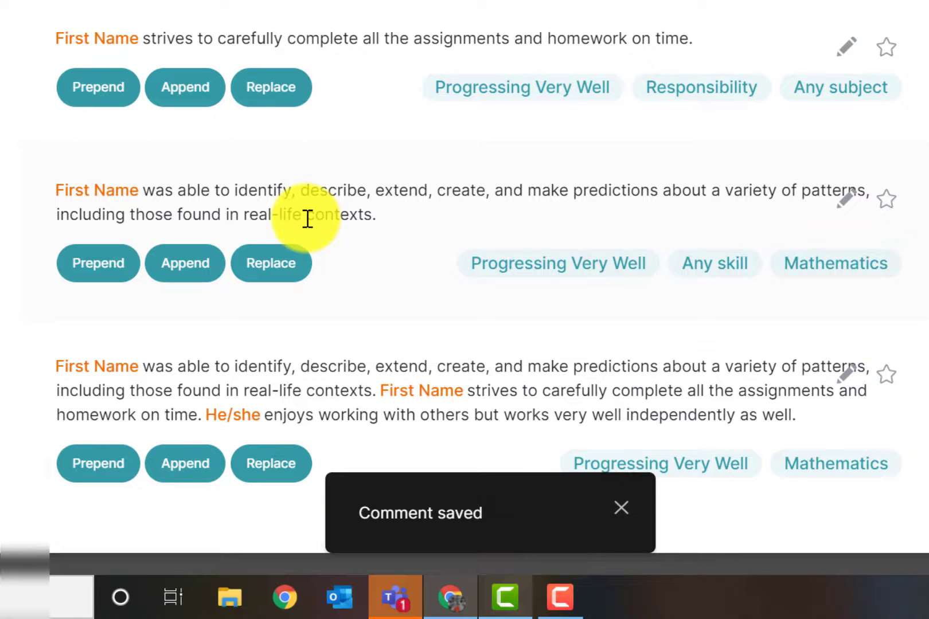
Step: Close the comment bank, returning to Zoey's report with the 315-character Mathematics comment
click(622, 508)
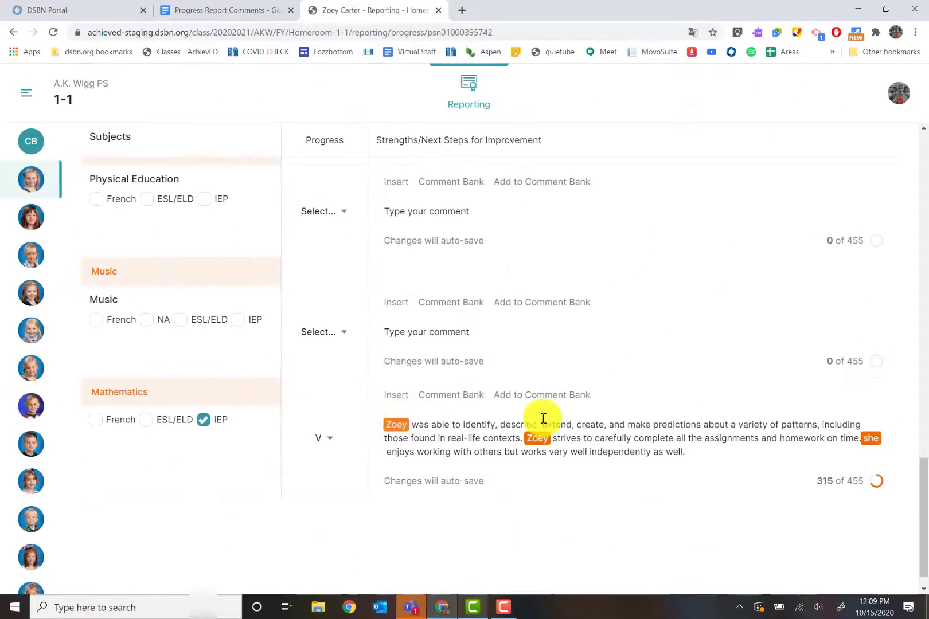
mouse_move(650, 447)
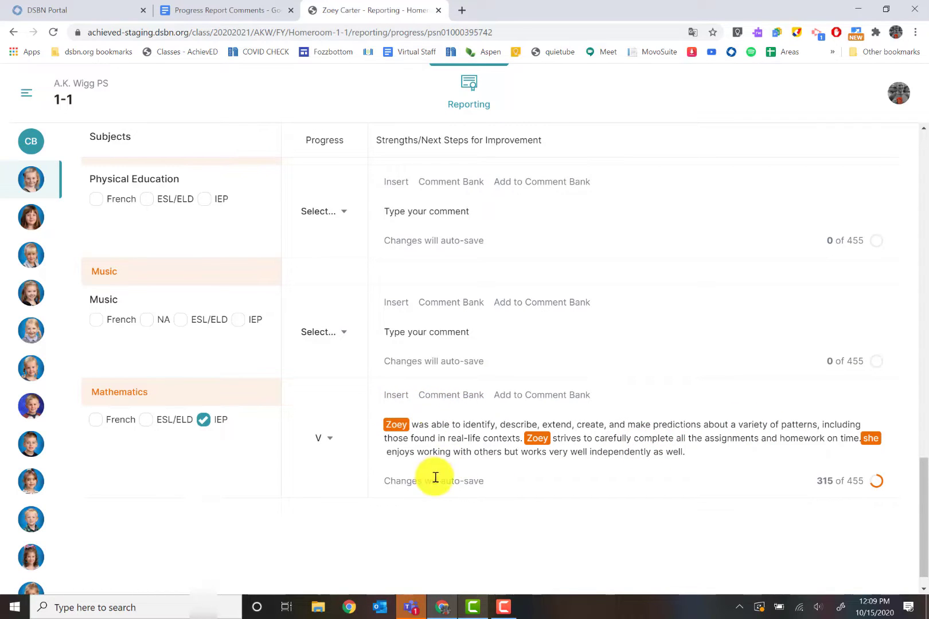
mouse_move(452, 489)
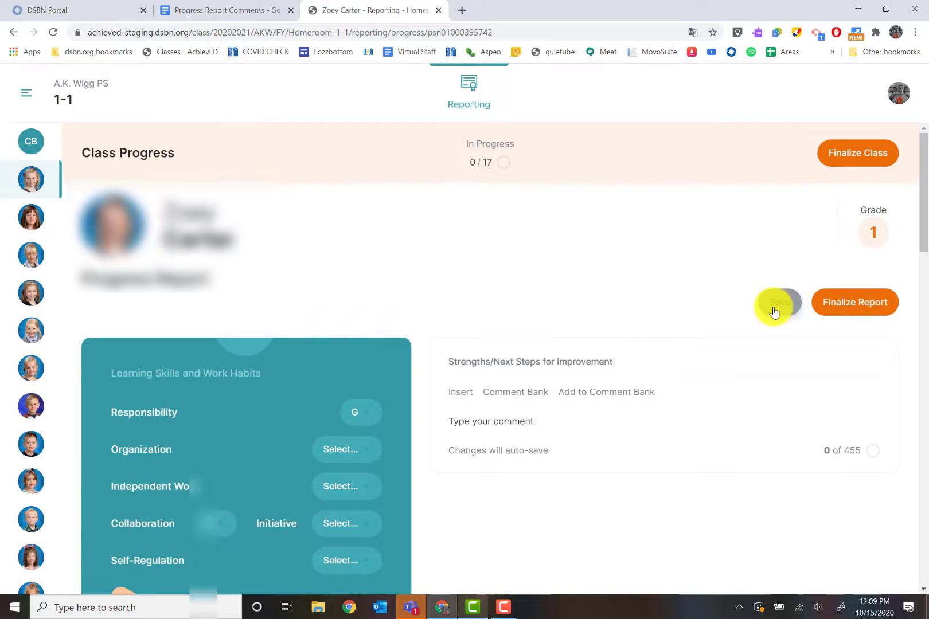
Step: Save and finalize Zoey's report (class progress 1 of 17), then unlock it back to in progress
click(779, 303)
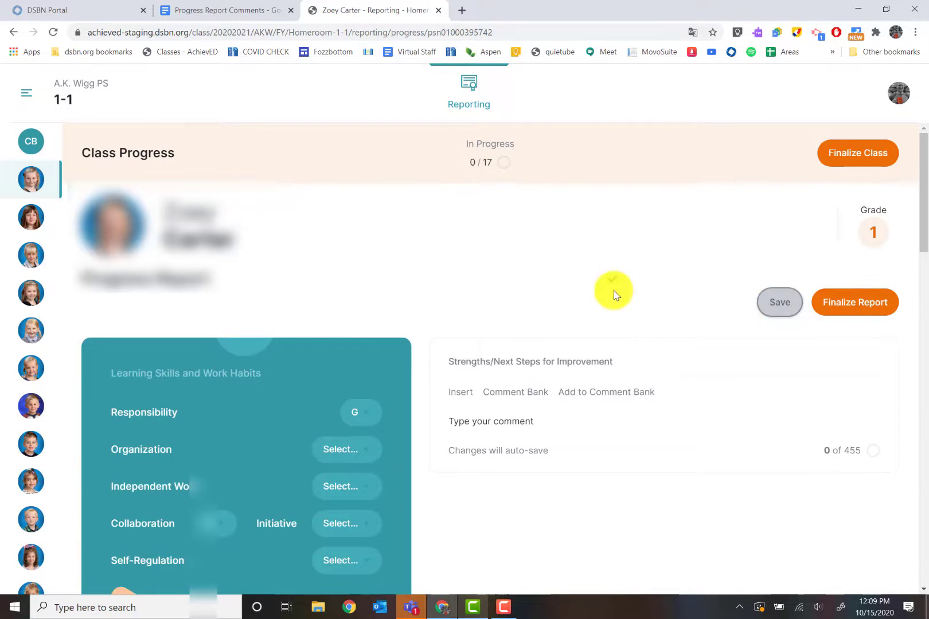
mouse_move(629, 301)
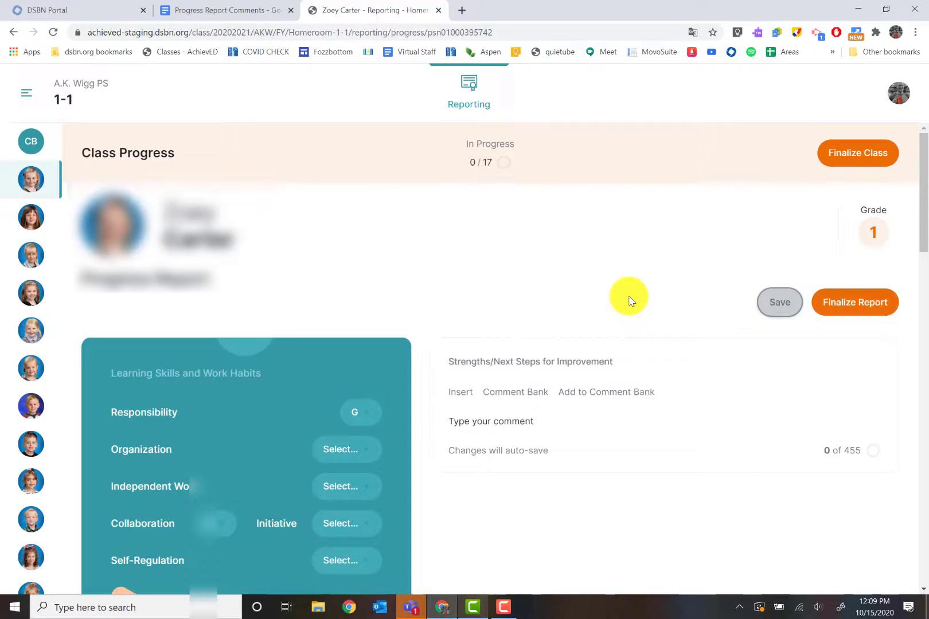
mouse_move(528, 416)
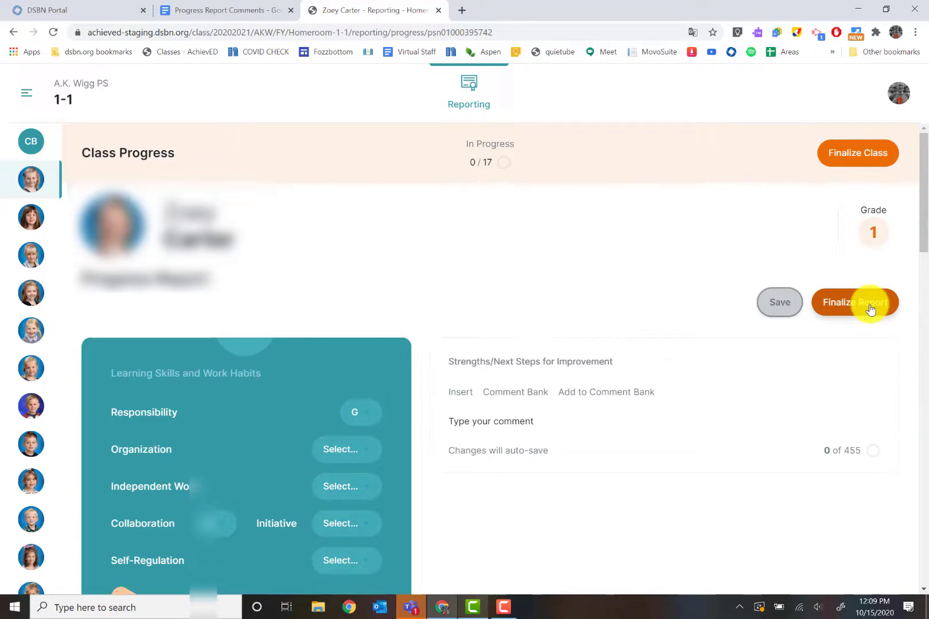
click(854, 303)
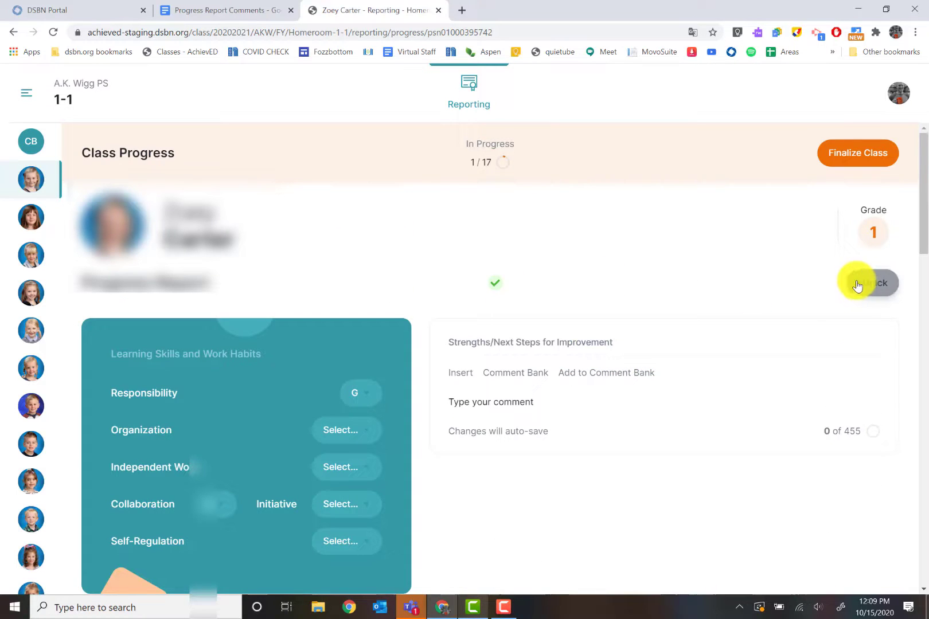
click(871, 282)
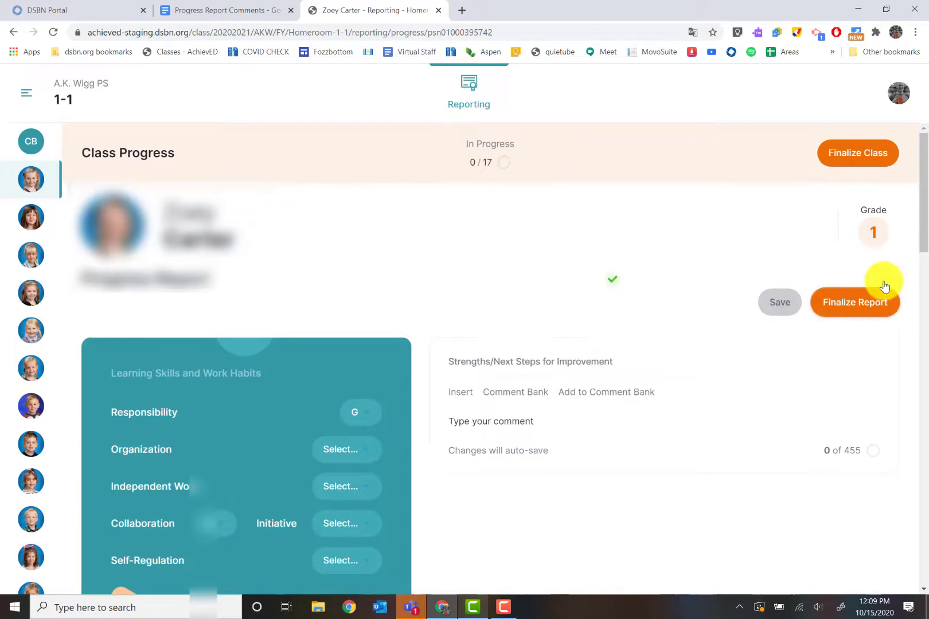